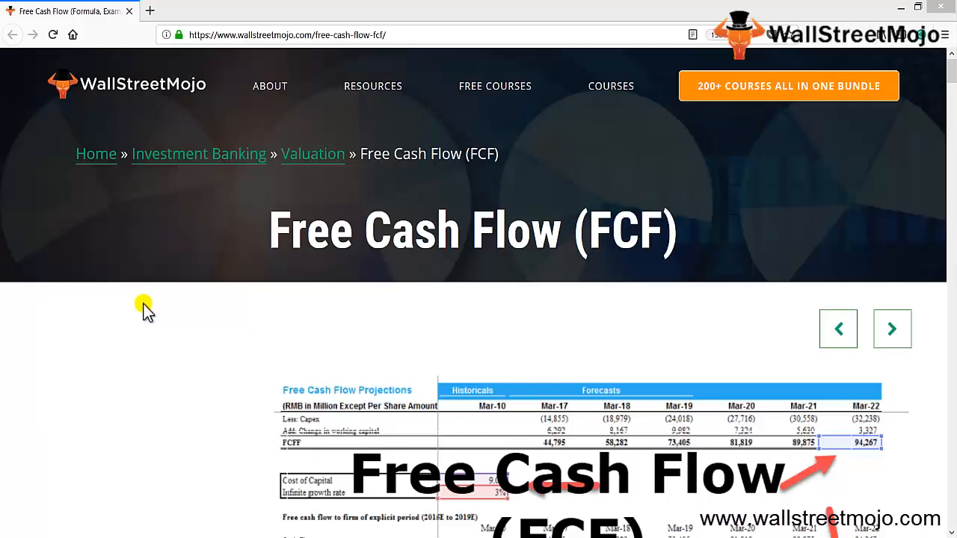
mouse_move(95, 93)
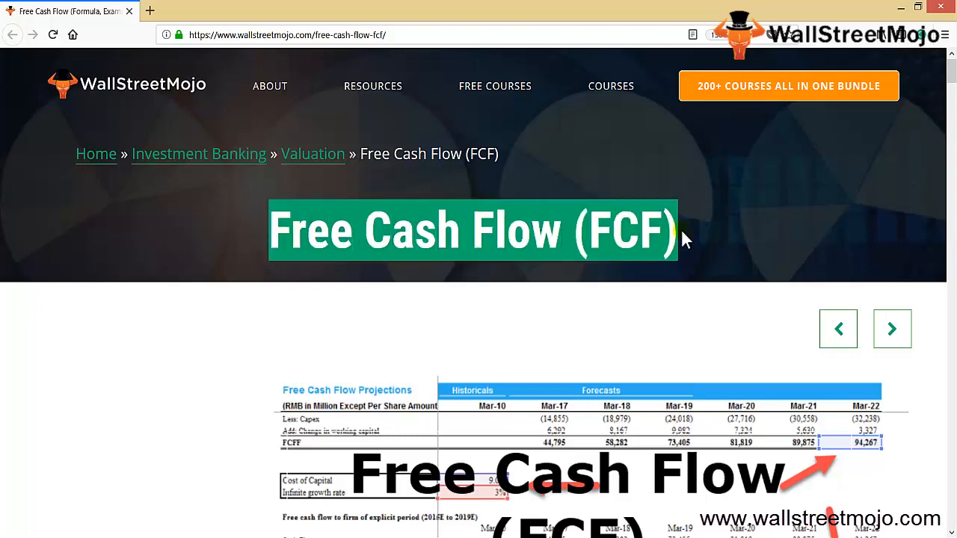
Note Required CAPEX in C3 and Fin Performance in C5
scroll(down, 3)
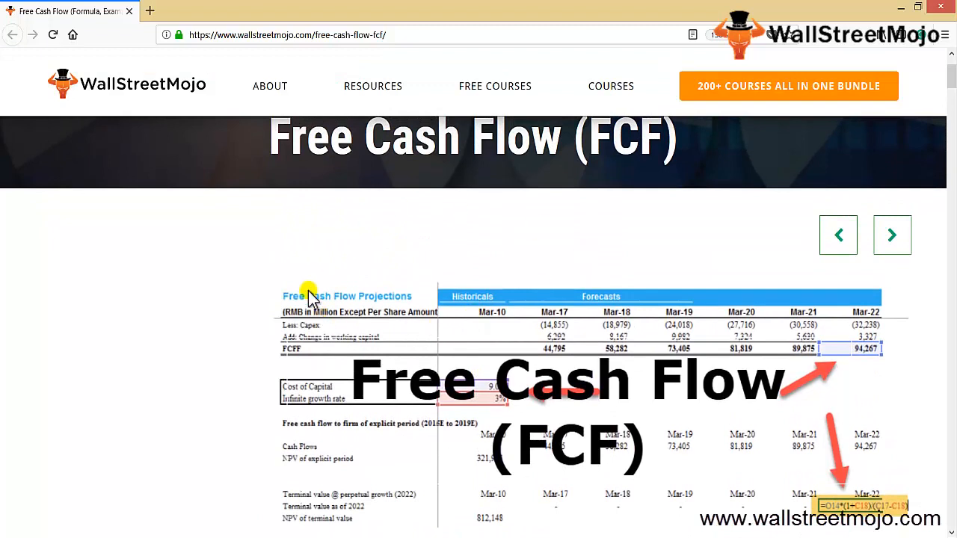
mouse_move(320, 308)
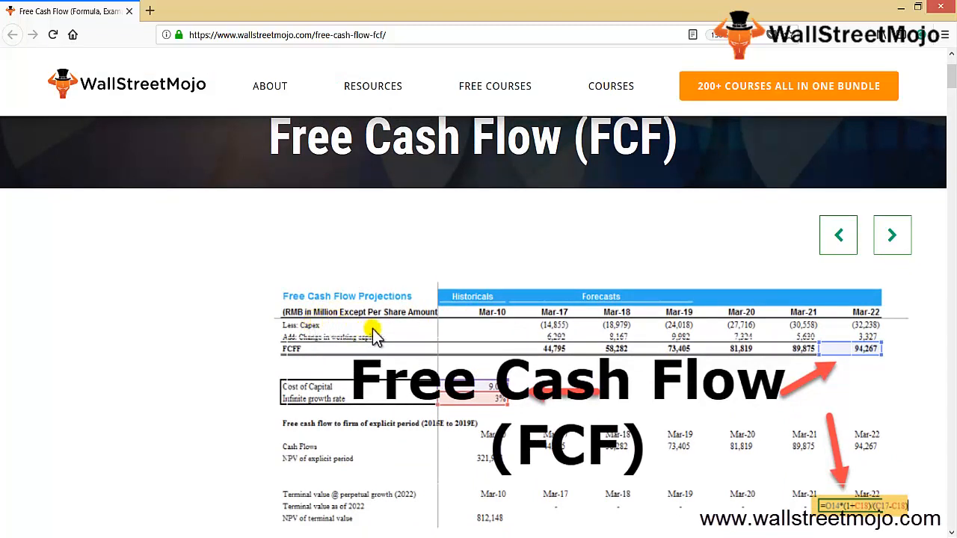
mouse_move(322, 332)
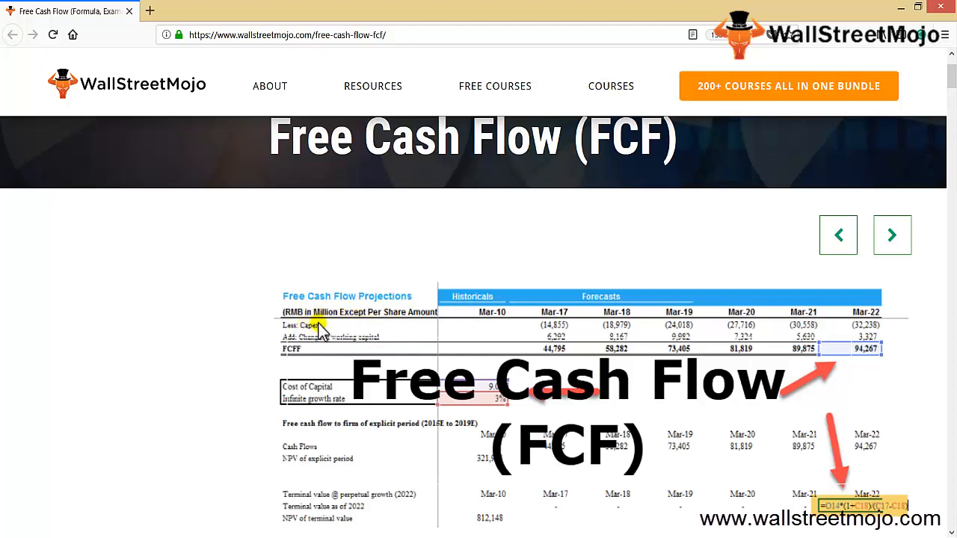
mouse_move(529, 332)
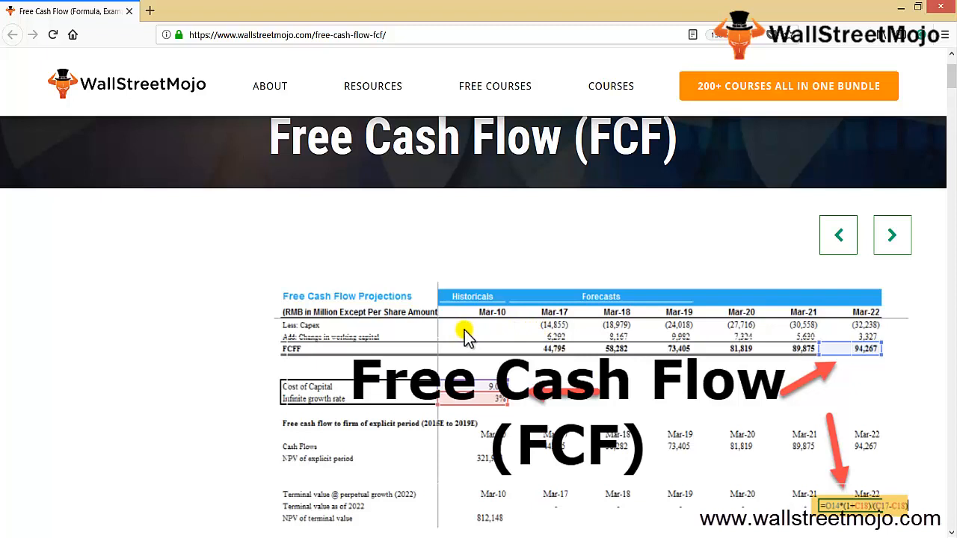
mouse_move(583, 338)
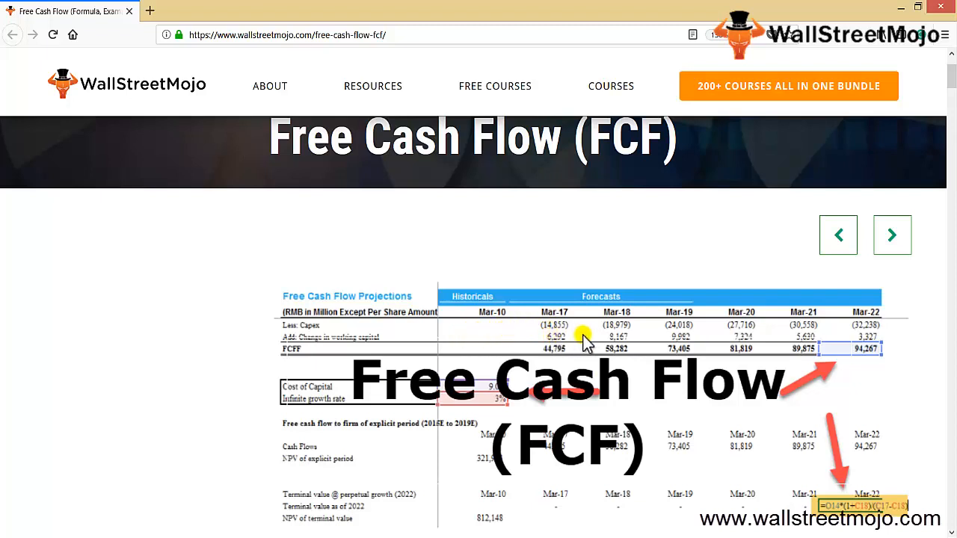
mouse_move(481, 396)
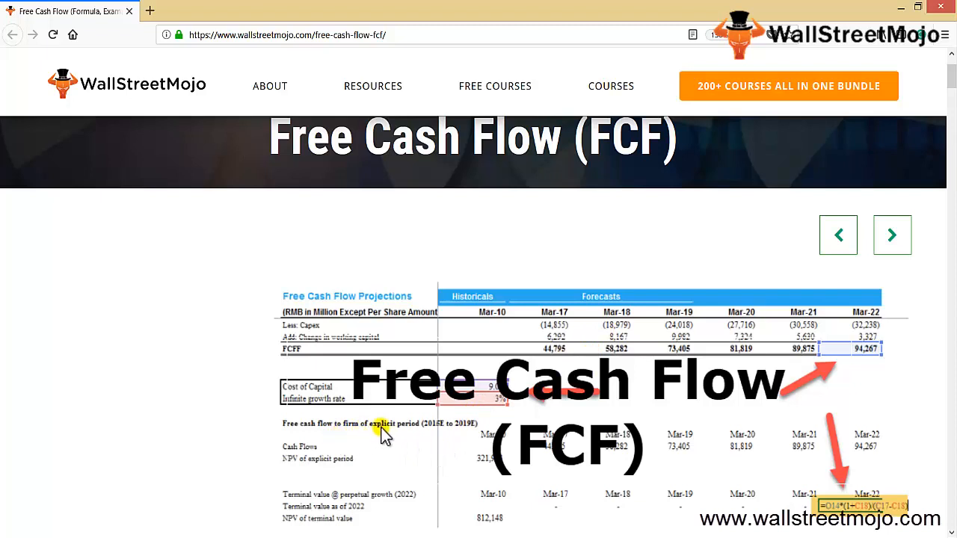
mouse_move(411, 456)
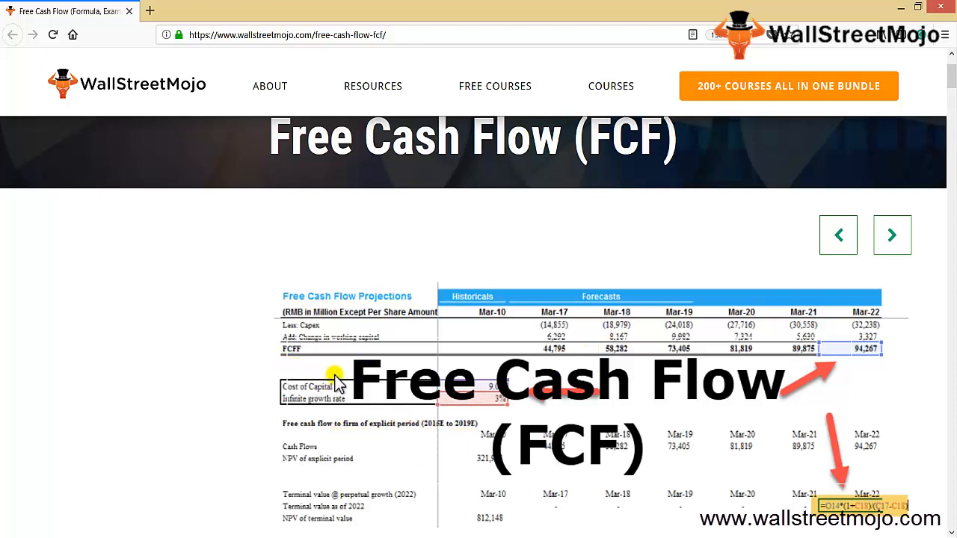
mouse_move(381, 381)
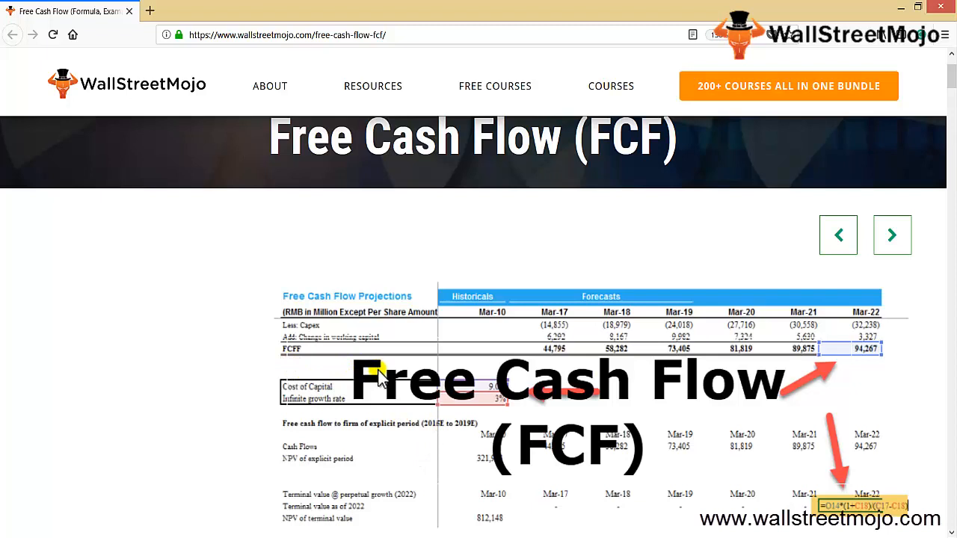
mouse_move(367, 246)
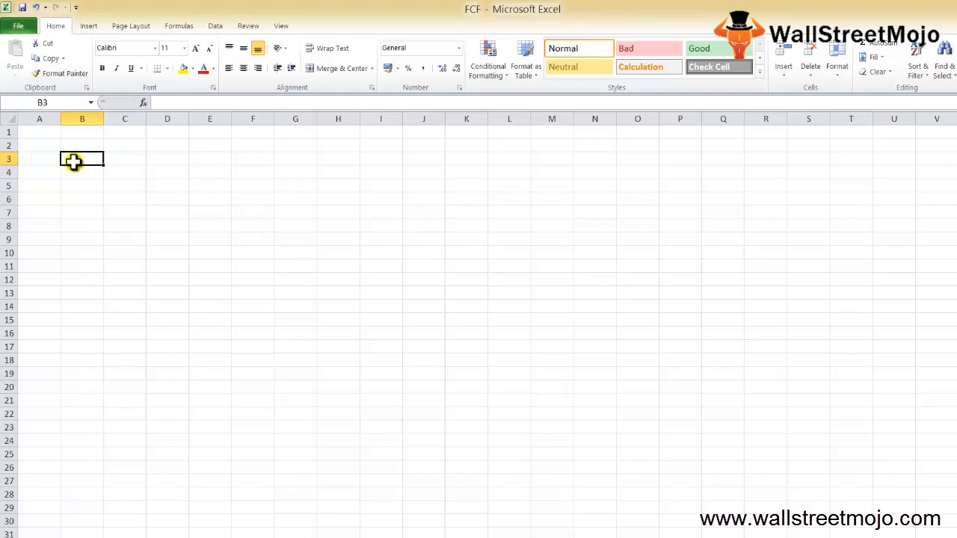
text(Cash)
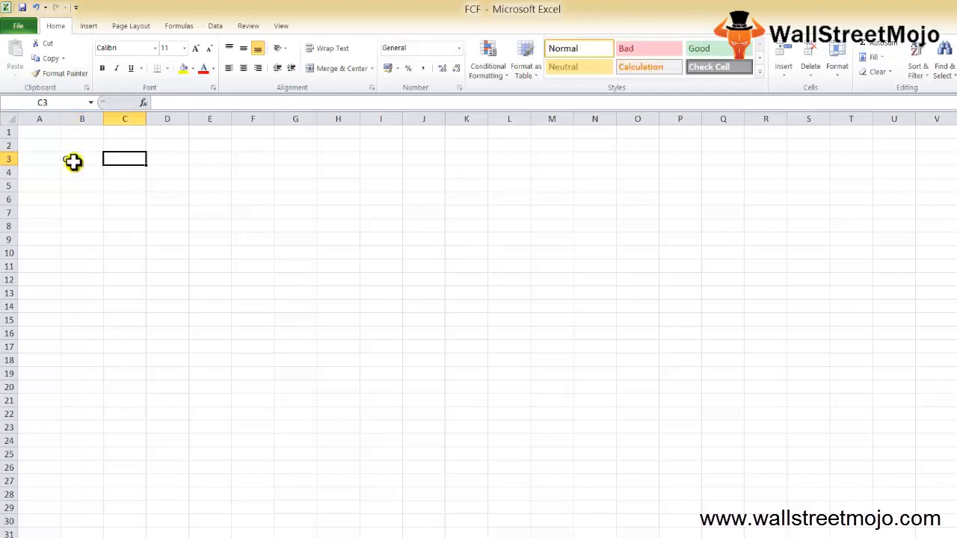
text(R)
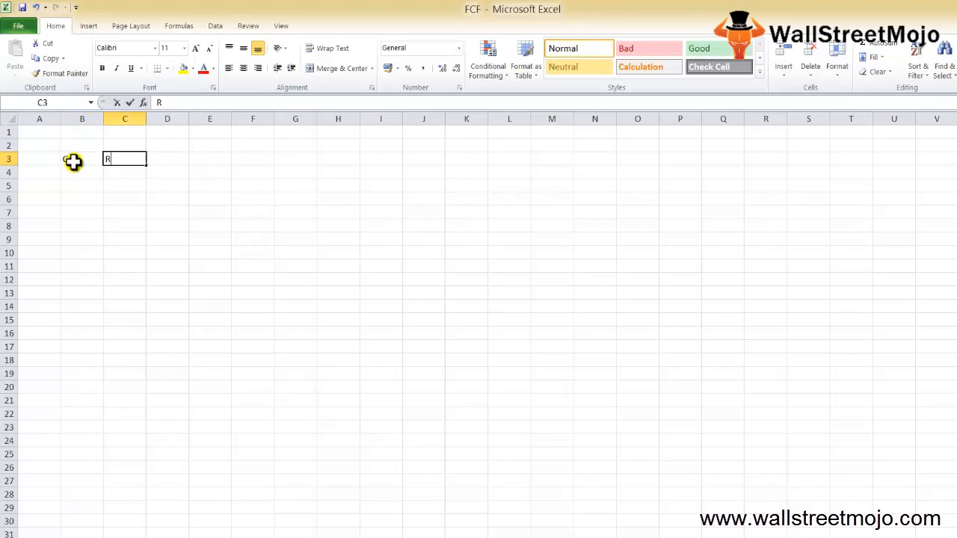
text(equired)
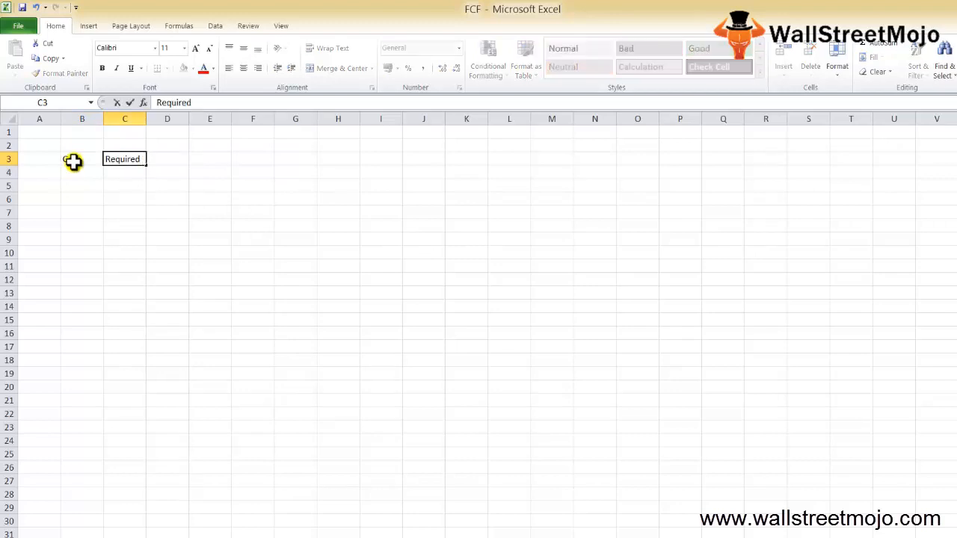
text(WC)
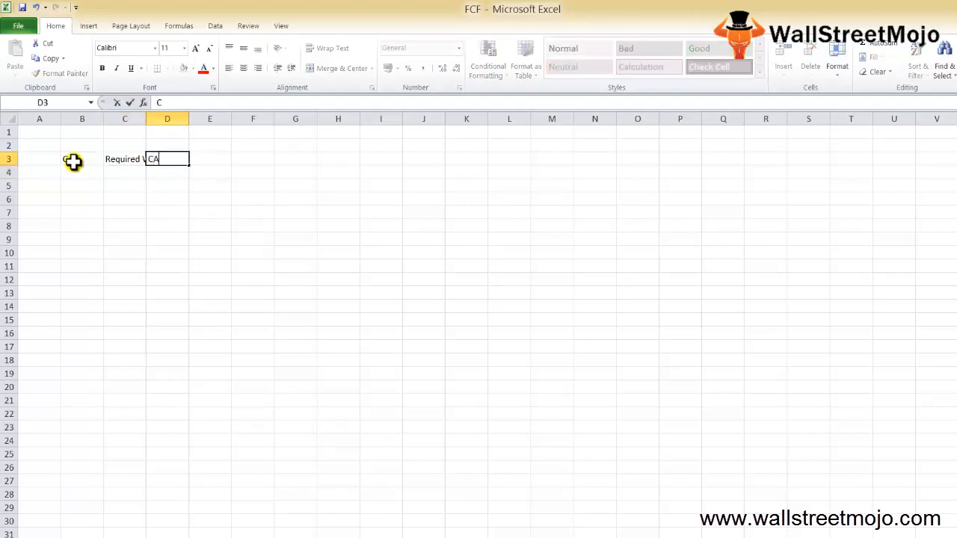
text(APEX)
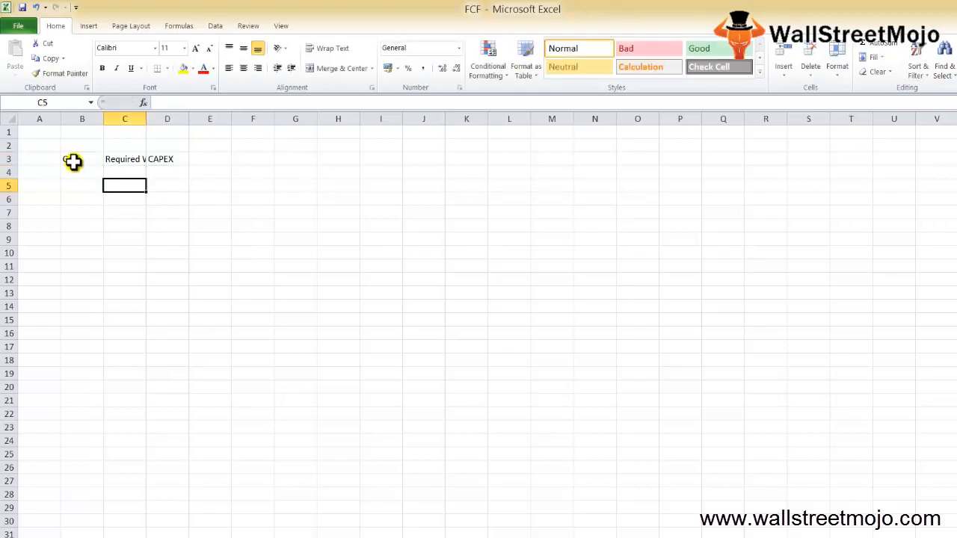
text(Fin Performance)
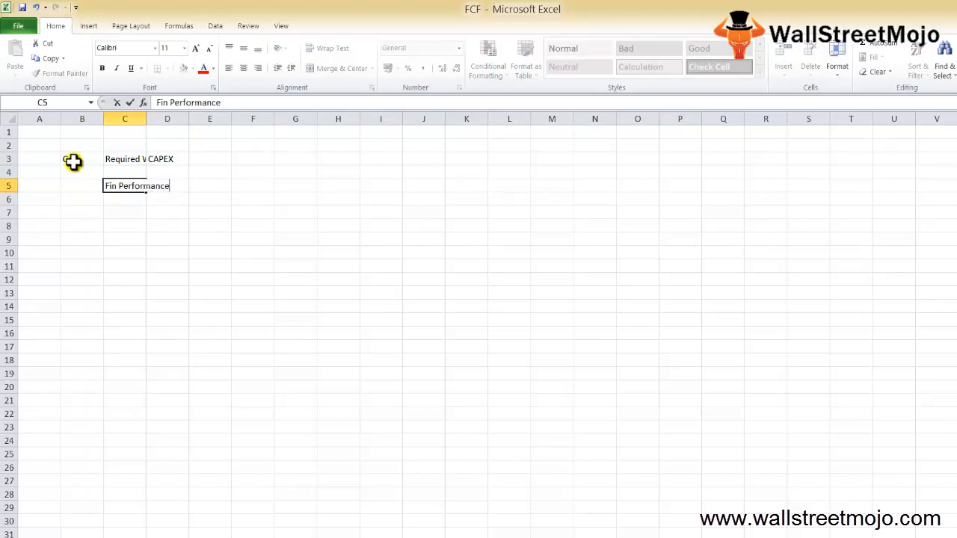
key(Enter)
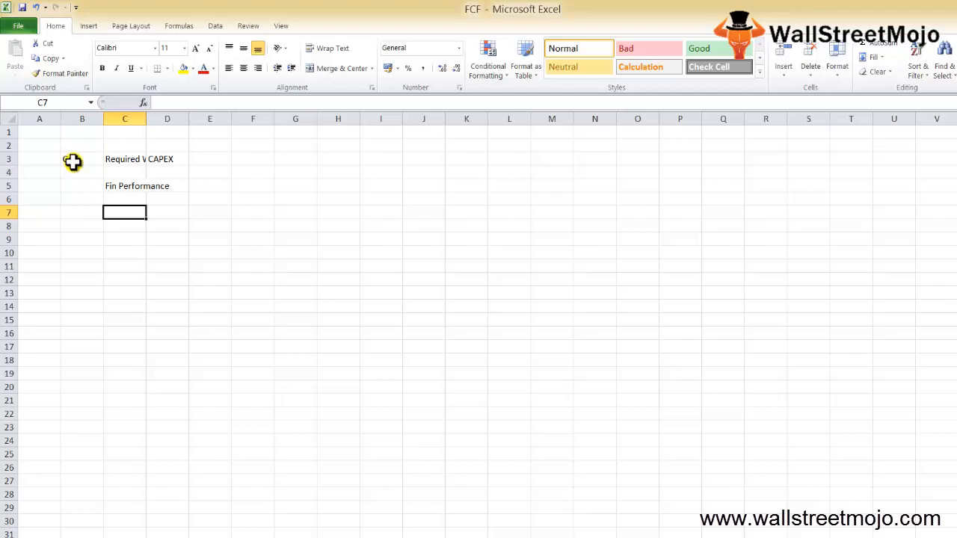
Add FCF in C7 with True profit in D7 and PAT in D9
text(FCF)
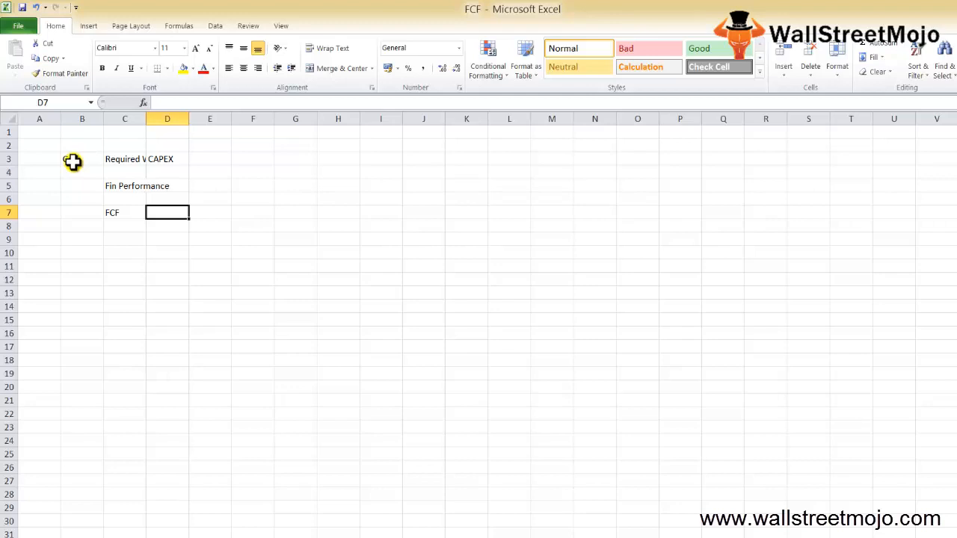
text(True profit)
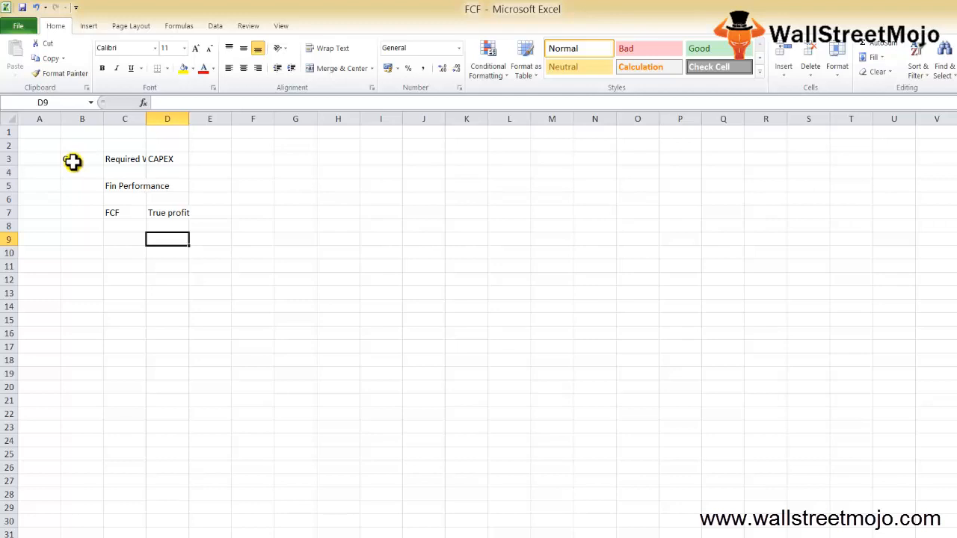
text(PAT)
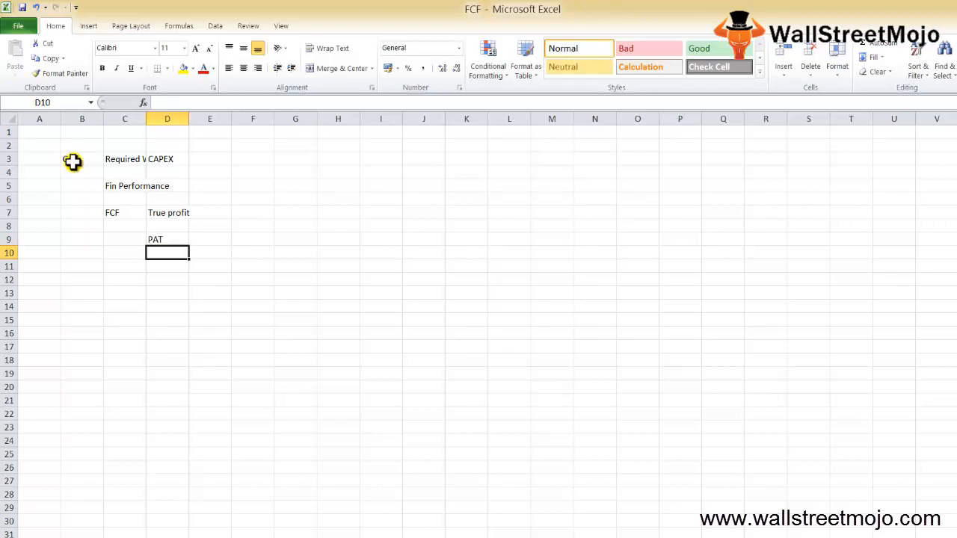
Under a Meaning heading, enter point 1: Cash reamins with Capex and WC beside it
click(124, 266)
text(Meaning)
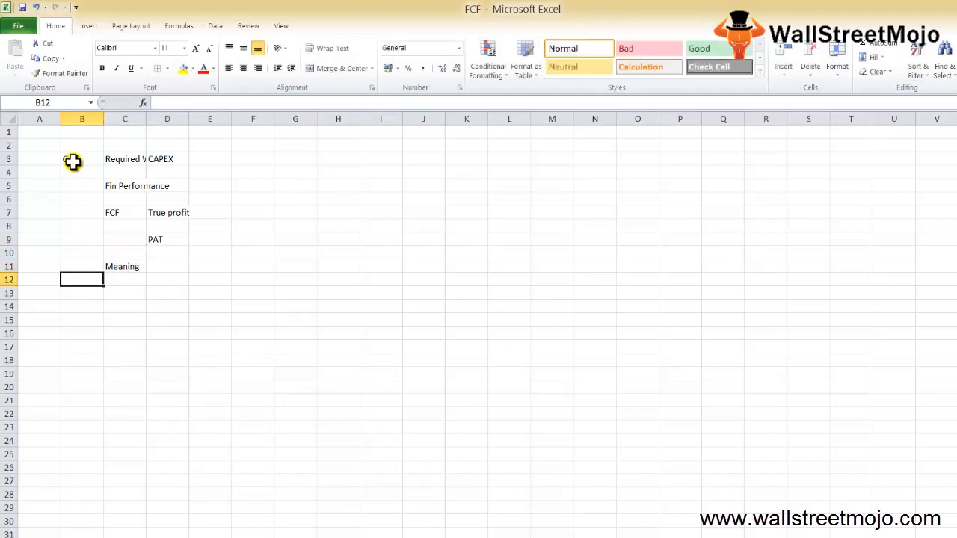
text(1)
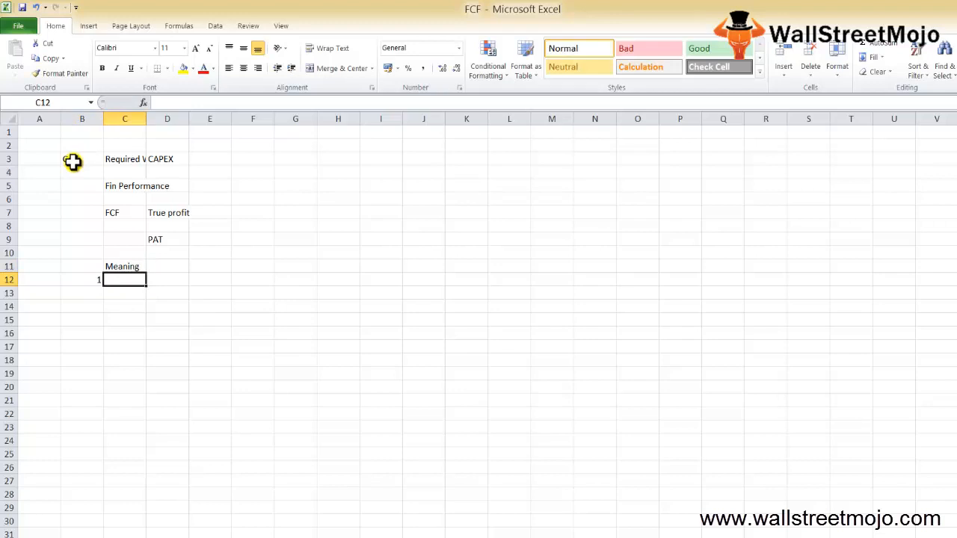
text(Cash reamins)
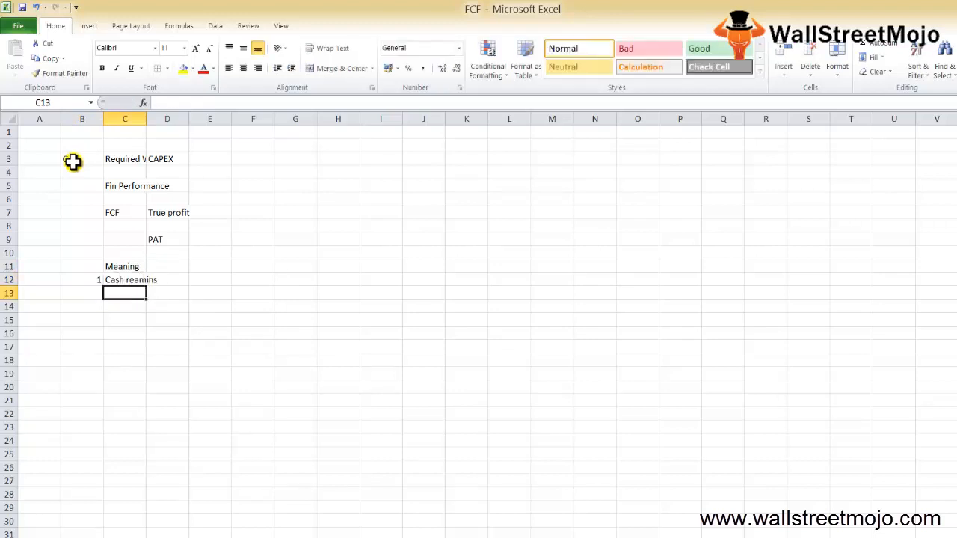
click(210, 279)
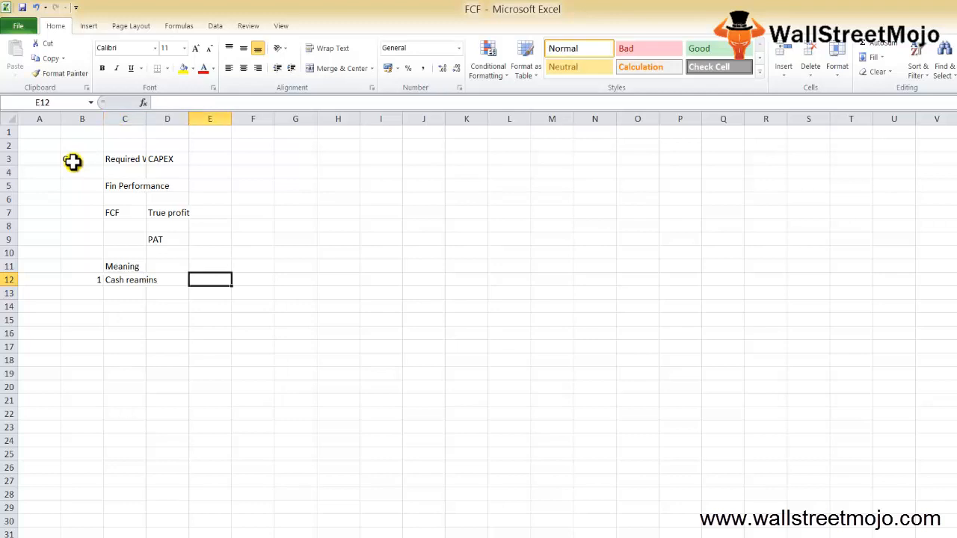
text(Capex)
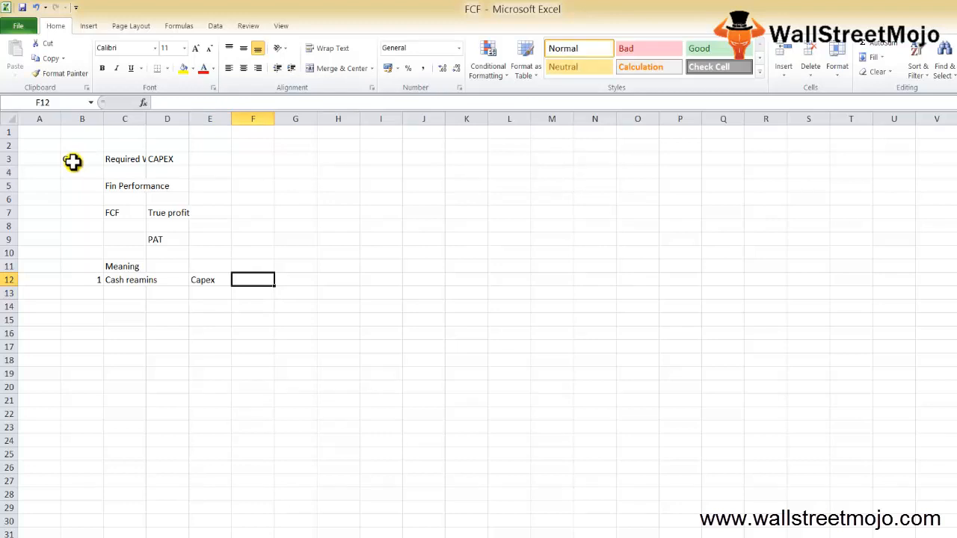
text(WC)
click(80, 293)
text(2)
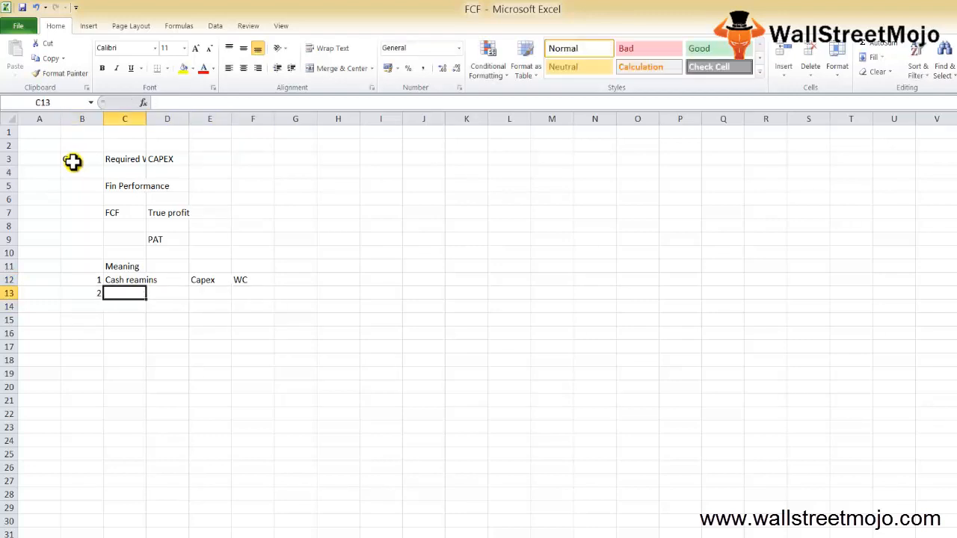
Enter point 2 as CFS and number the next row 3
text(CFS)
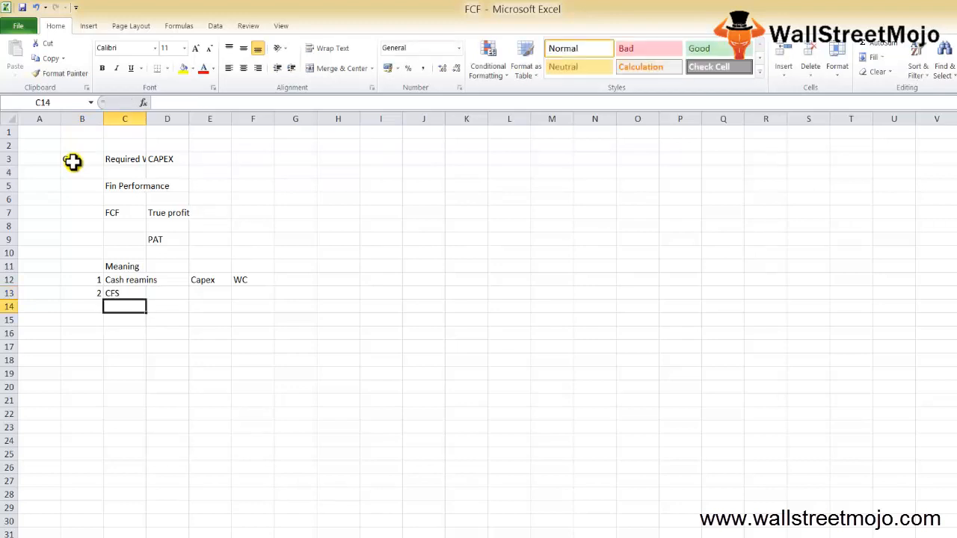
text(3)
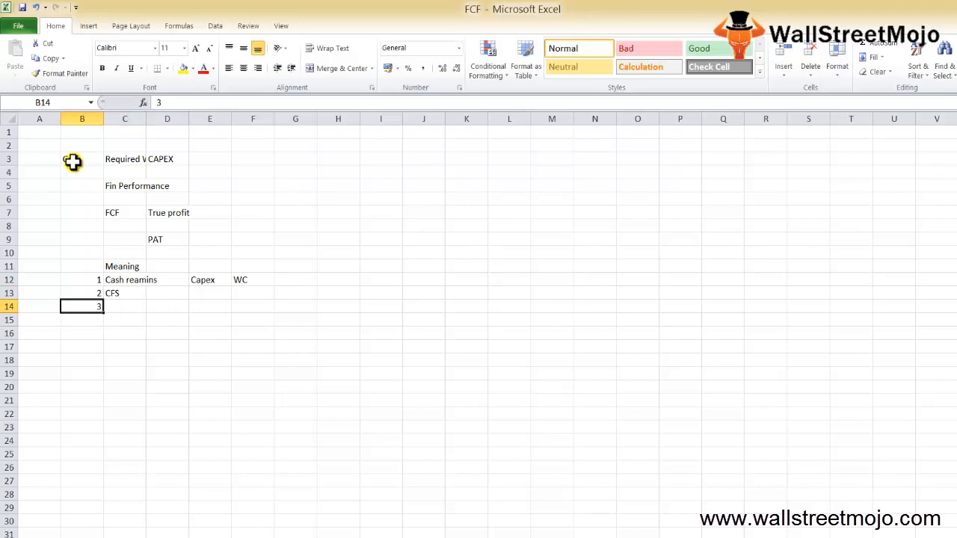
Fill point 3 as Cash with Liquidity beside it and move to the row below
click(124, 307)
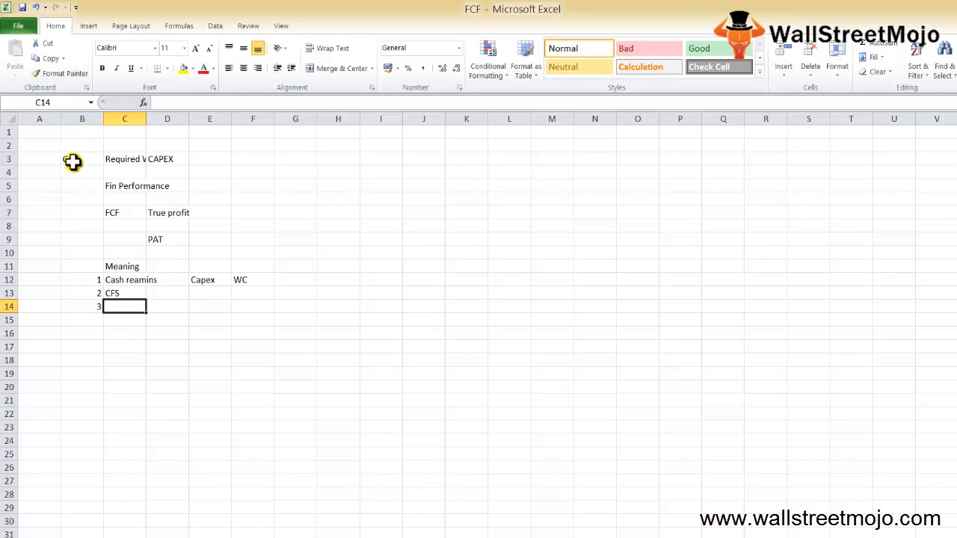
text(Cash)
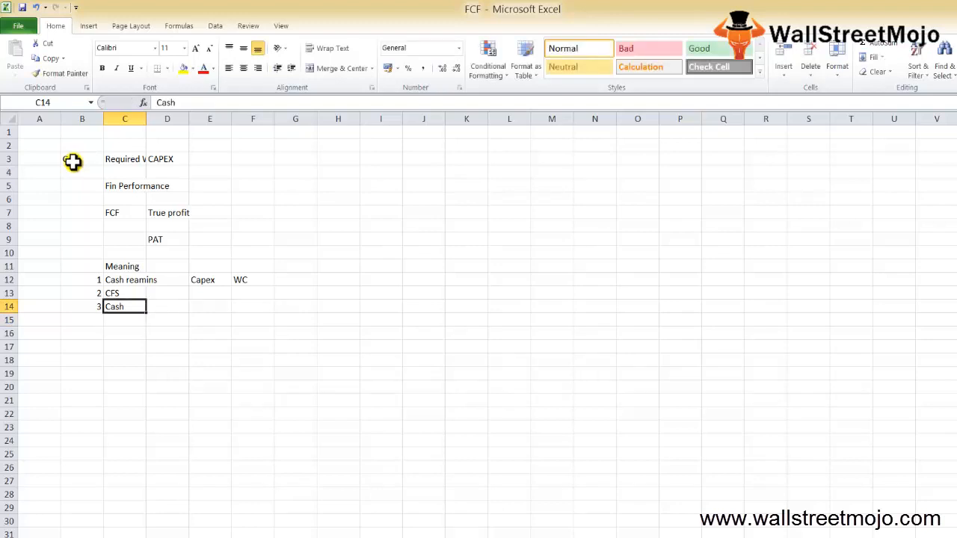
text(Liquid)
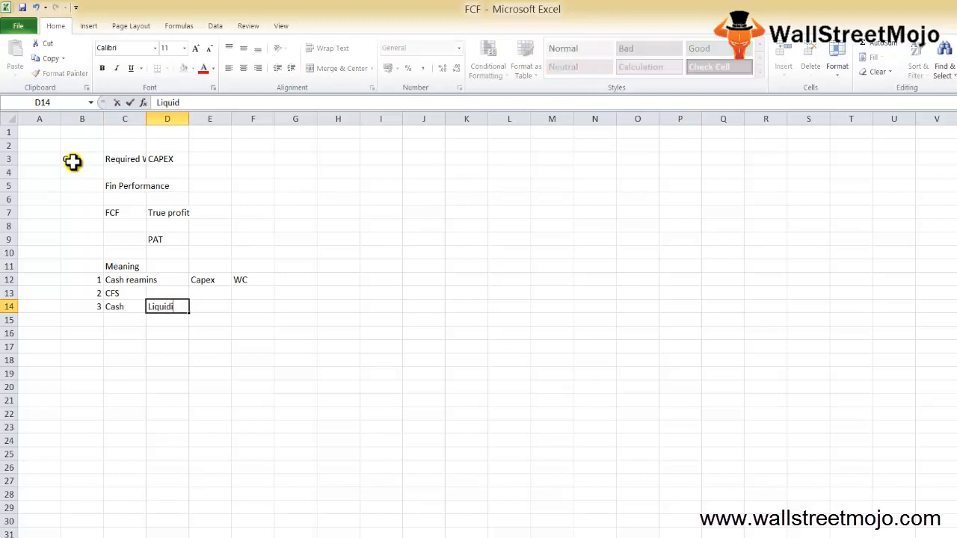
text(ity)
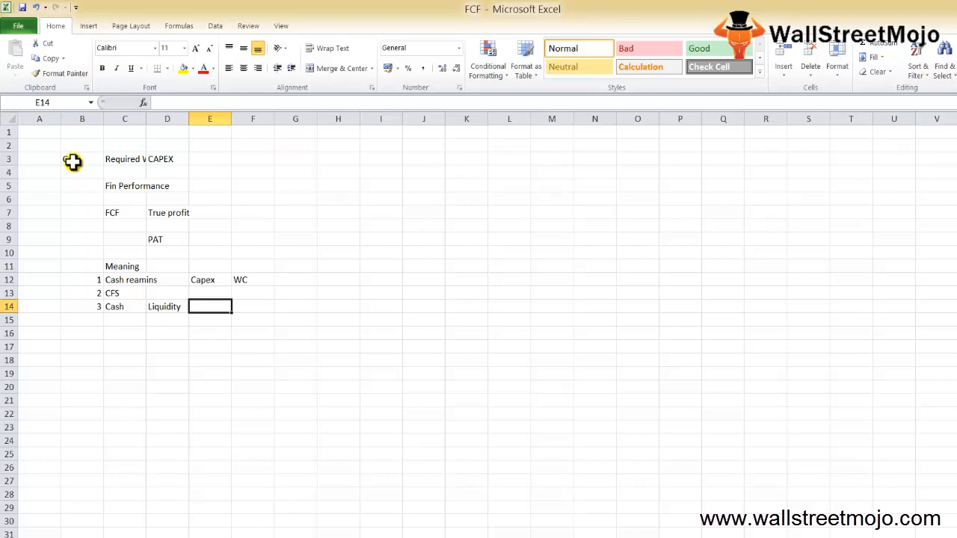
click(252, 307)
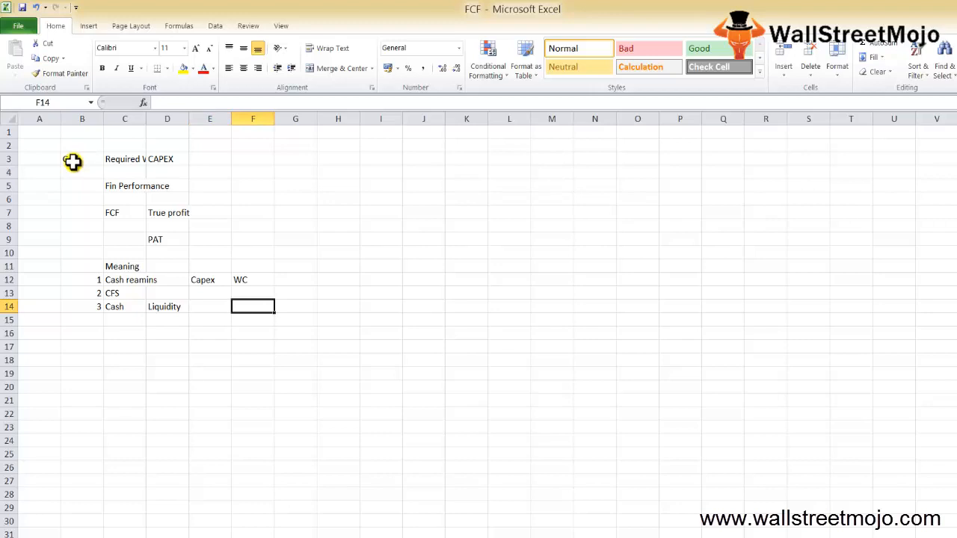
key(down)
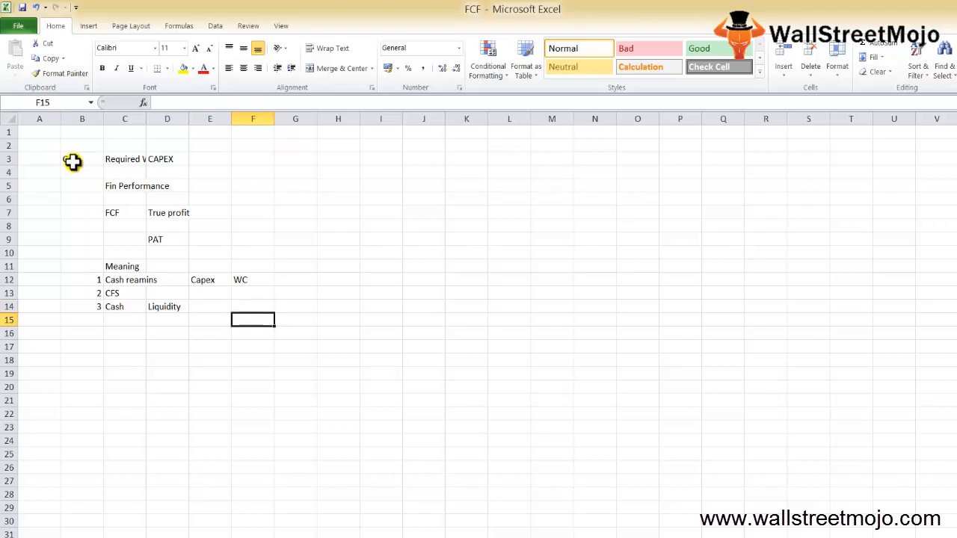
Enter point 4 in row 15: CFS, Timing, Cash and Non cash, then move to a blank sheet
text(4)
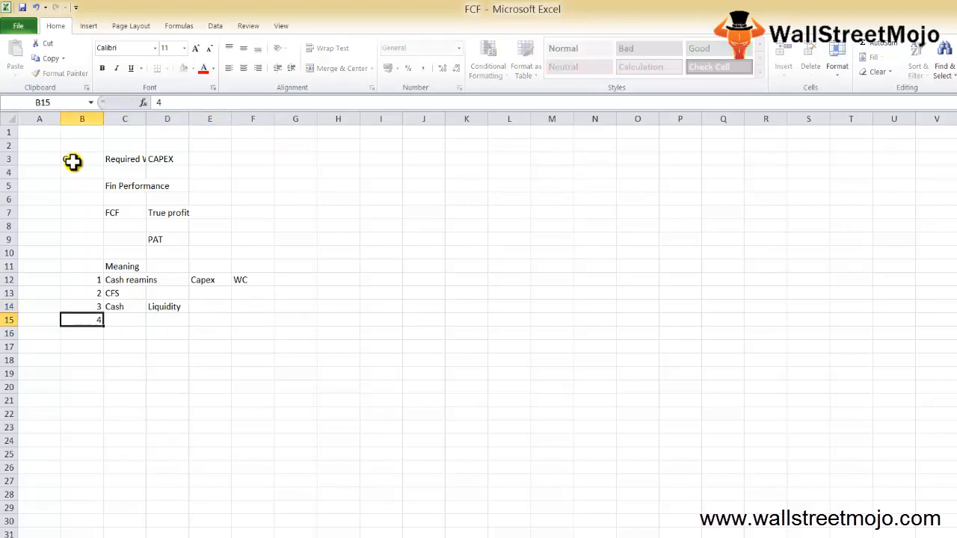
text(CFS)
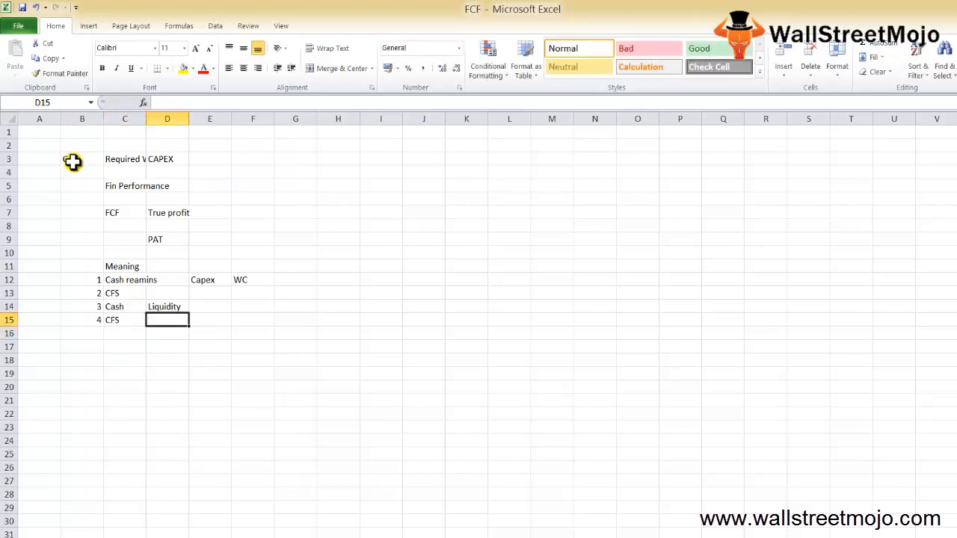
text(Timing)
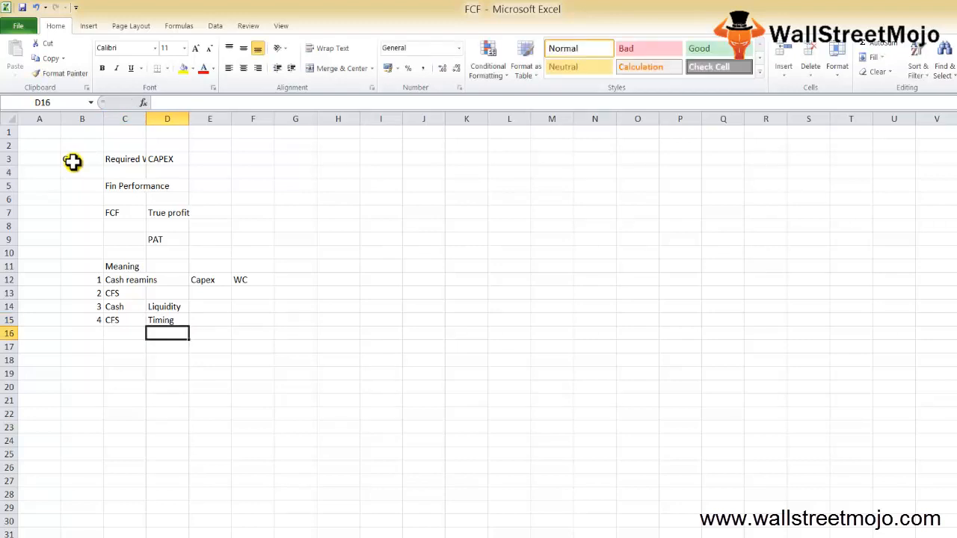
click(210, 320)
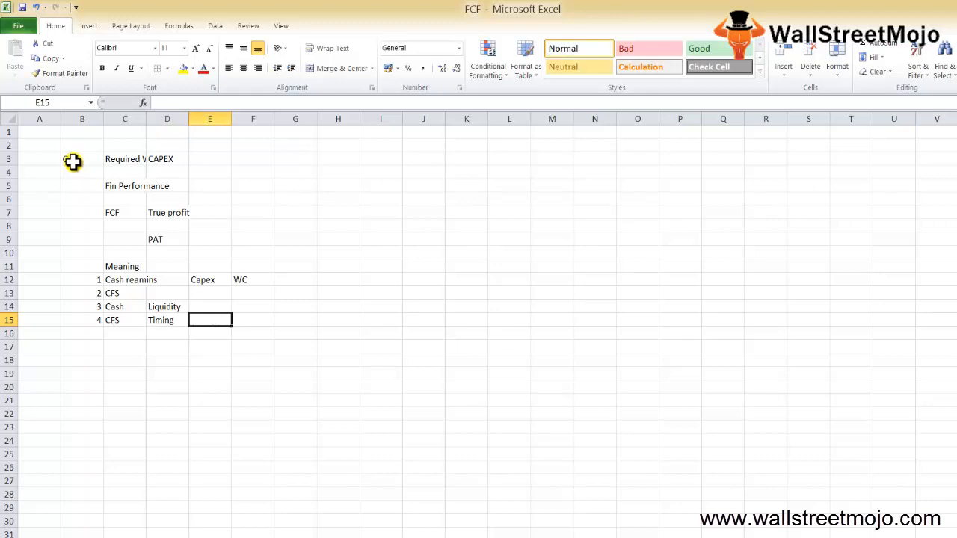
text(Cash)
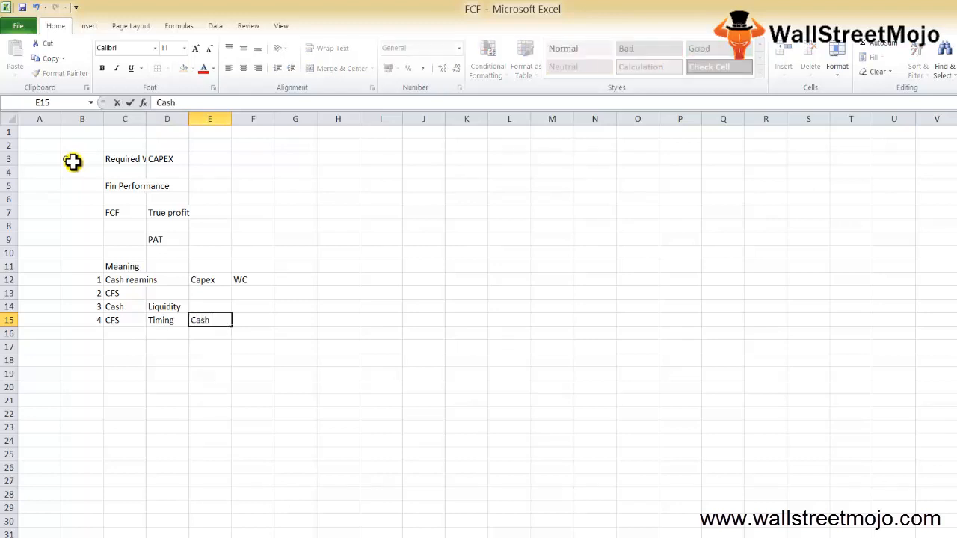
text(Non cash)
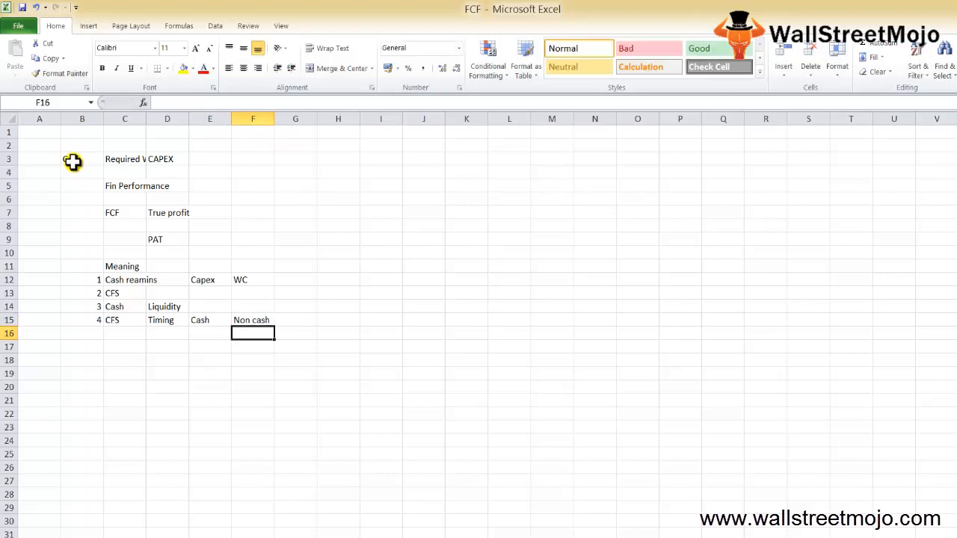
click(253, 320)
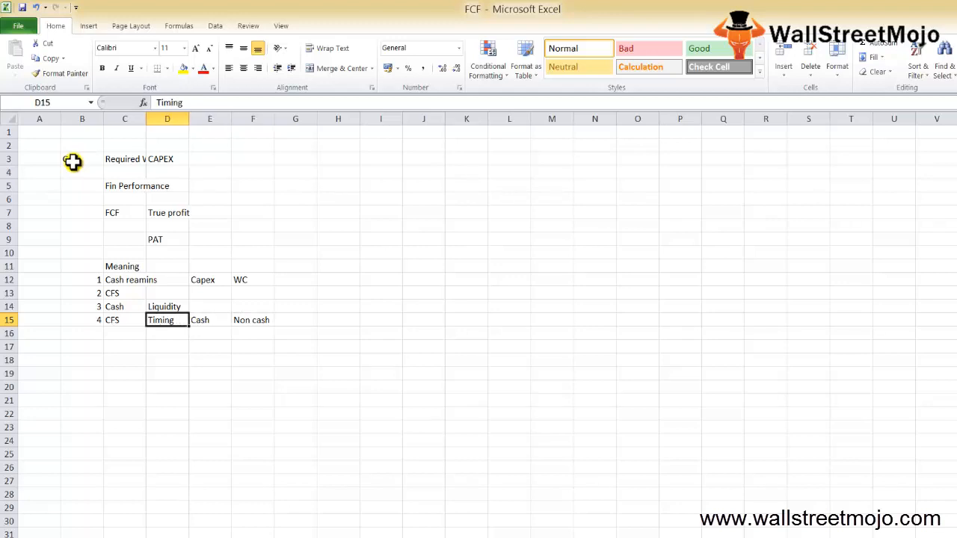
click(124, 347)
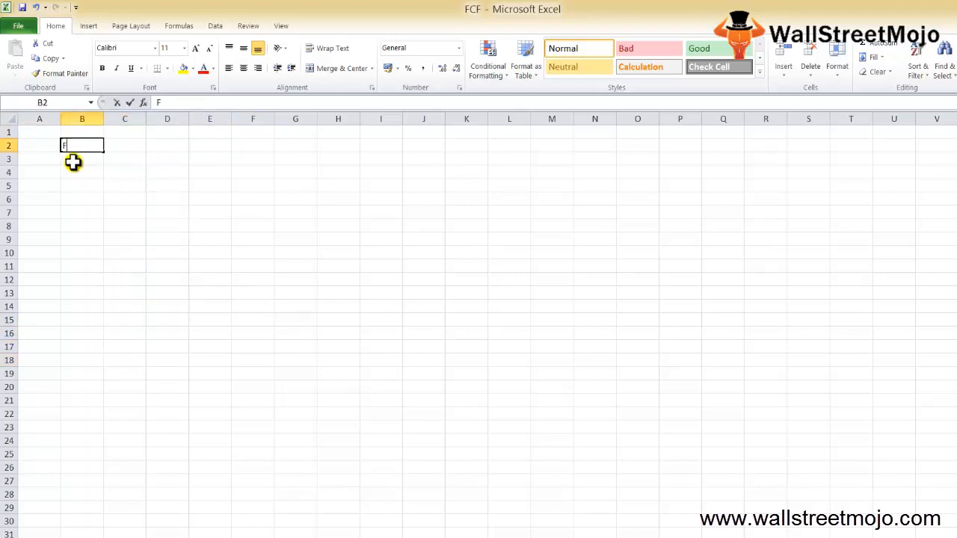
Write the formula row FCF= Operating CFO - CapEX across B2:E2
text(FCF=)
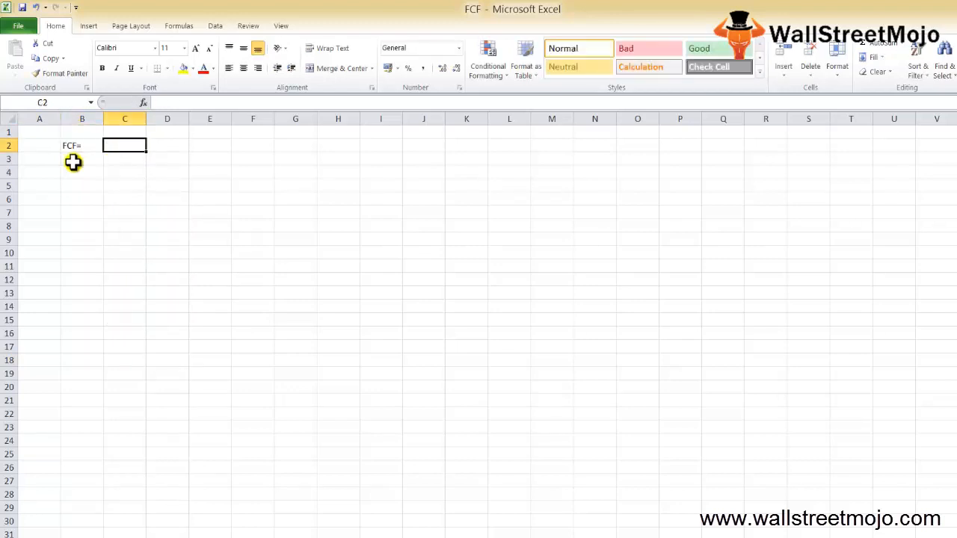
text(Operating Ca)
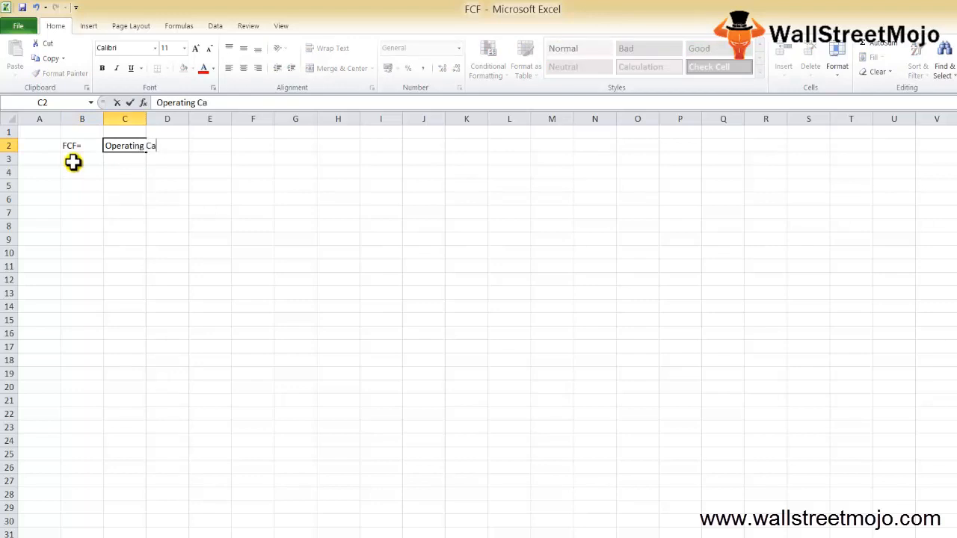
text(CF)
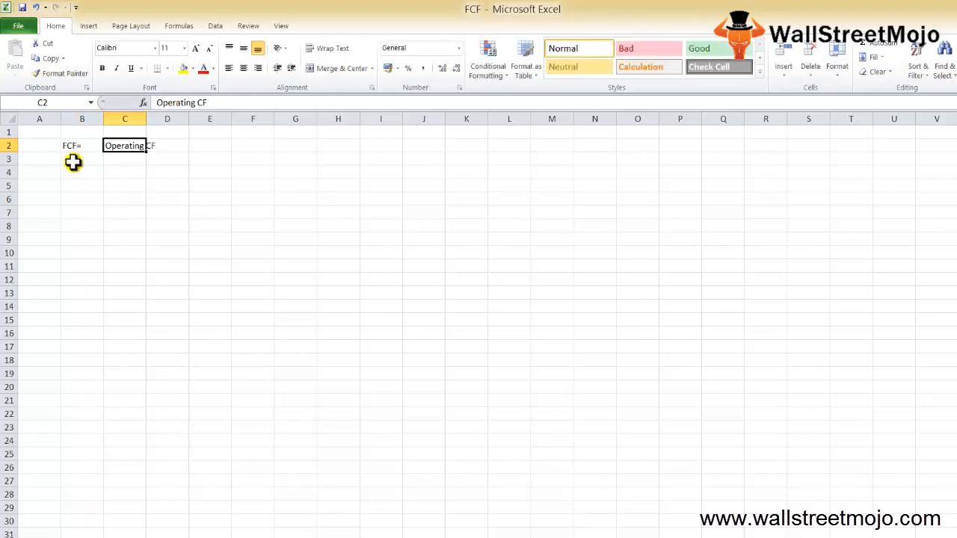
text(O)
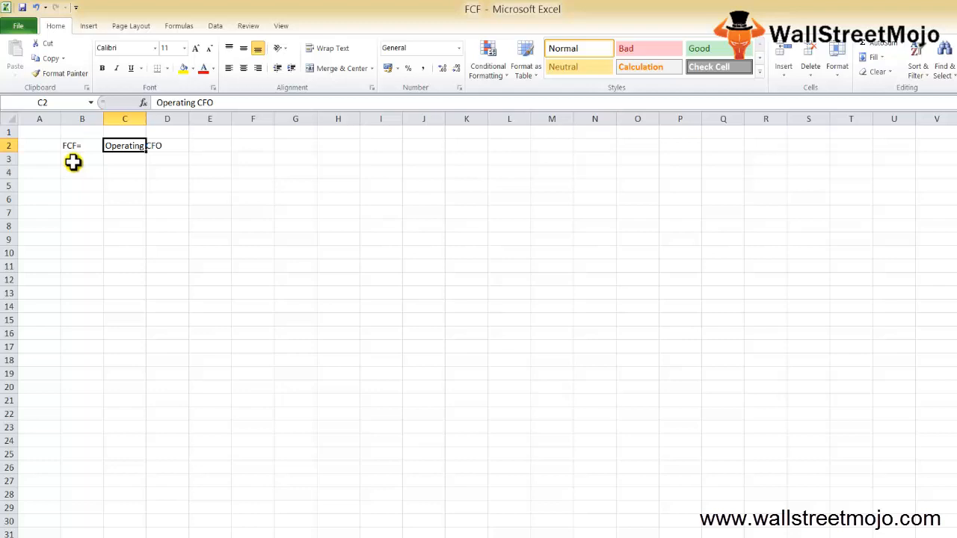
click(185, 145)
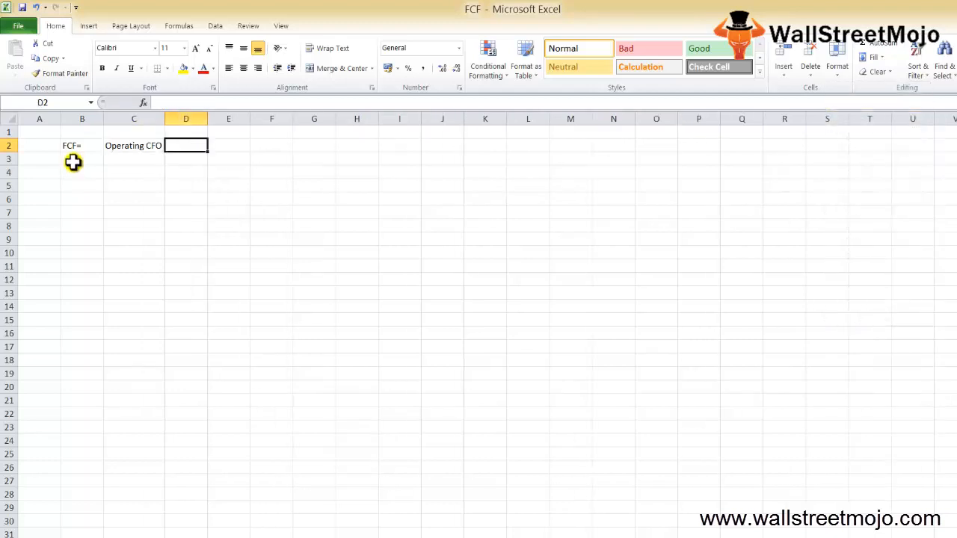
text(-)
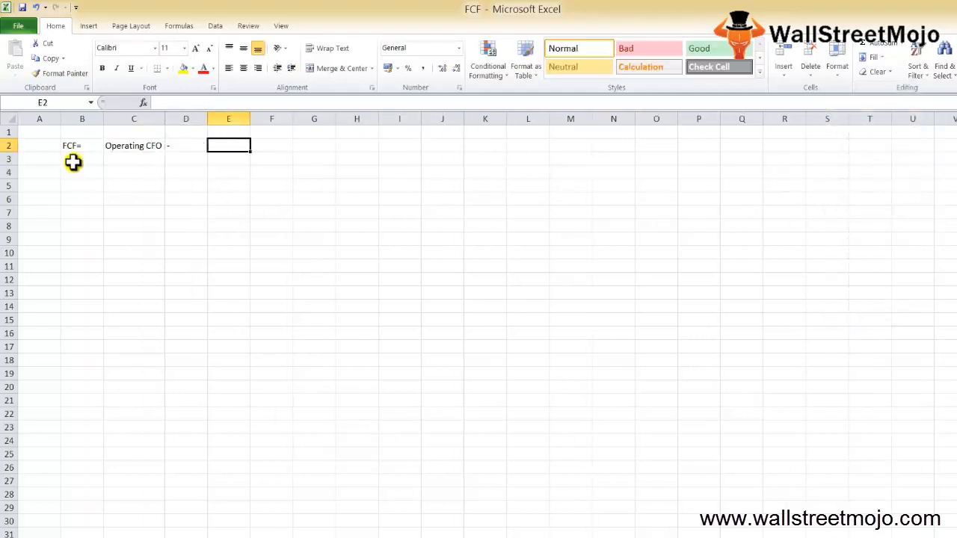
text(CapEX)
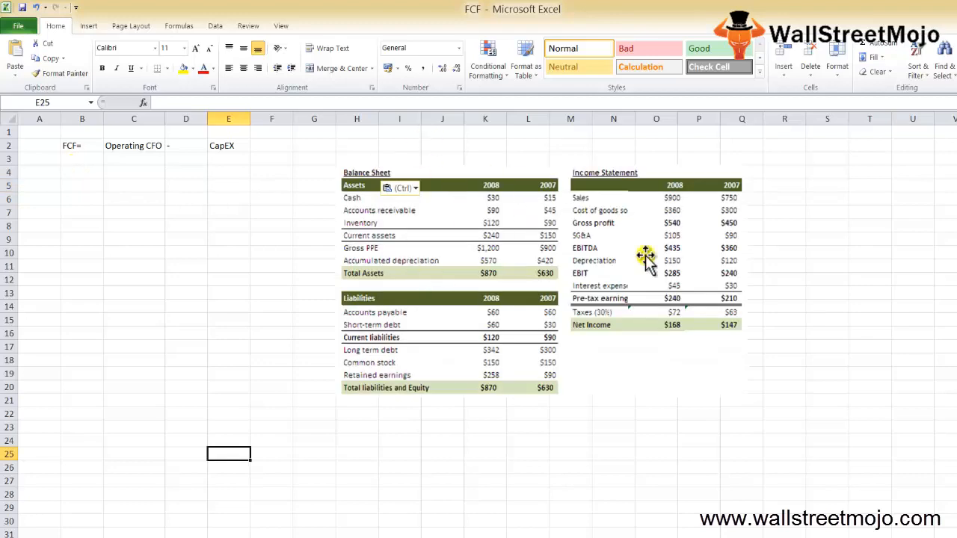
mouse_move(521, 277)
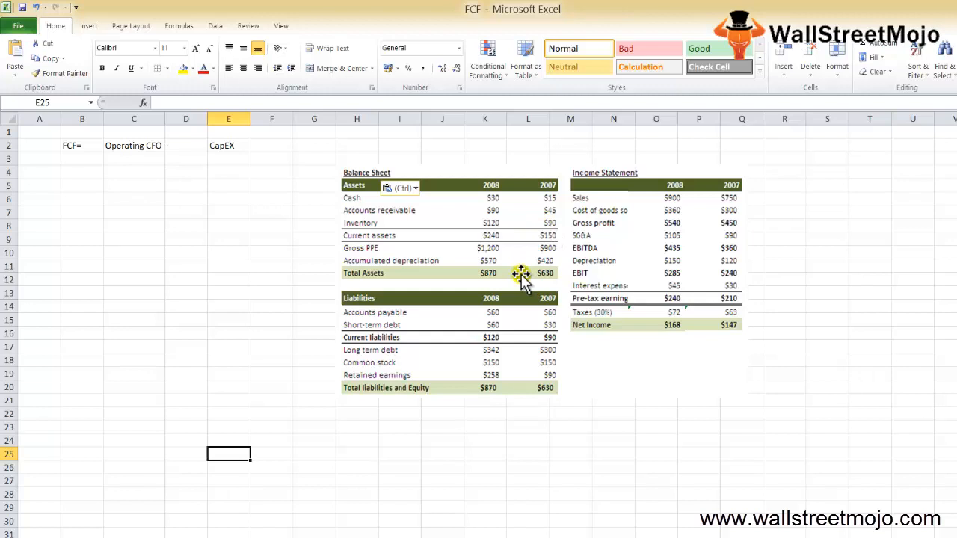
mouse_move(606, 202)
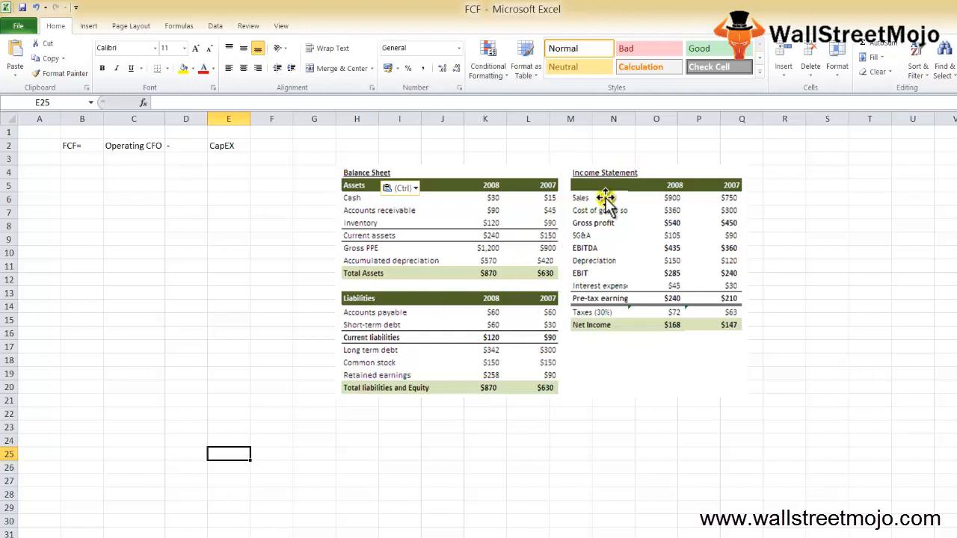
mouse_move(284, 396)
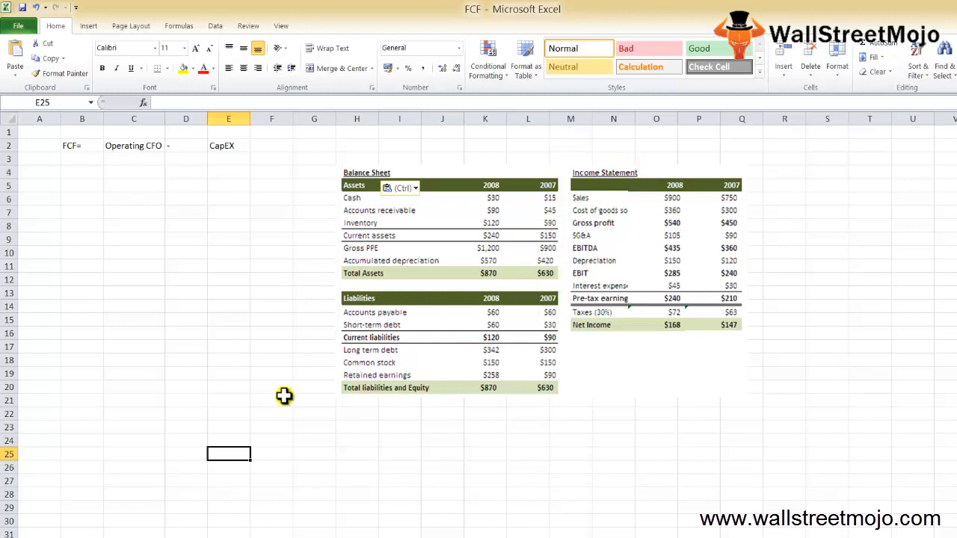
Select an empty cell below the pasted 2008/2007 Balance Sheet and Income Statement tables
click(186, 439)
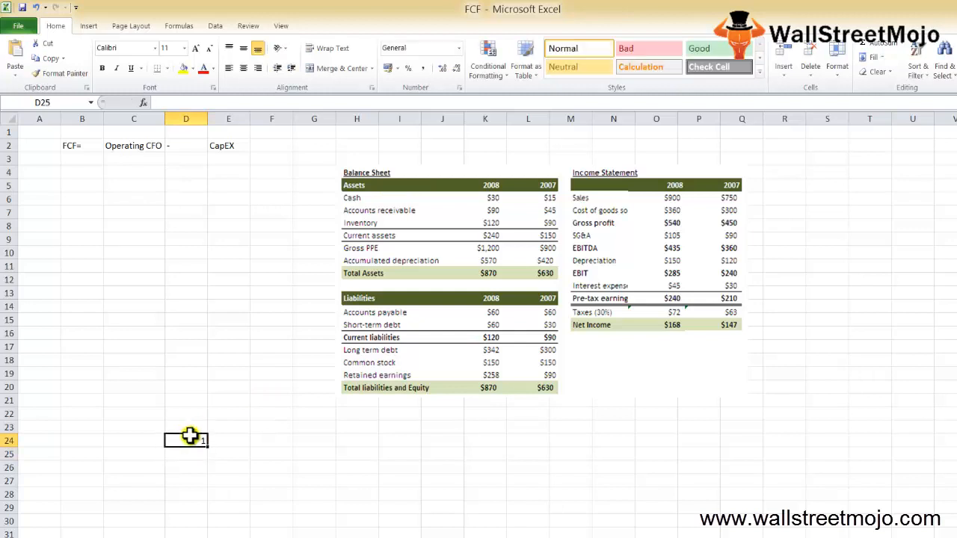
Note point 1 in row 24: Cash flow ops = NI +NCE+-Changes in WC
click(228, 439)
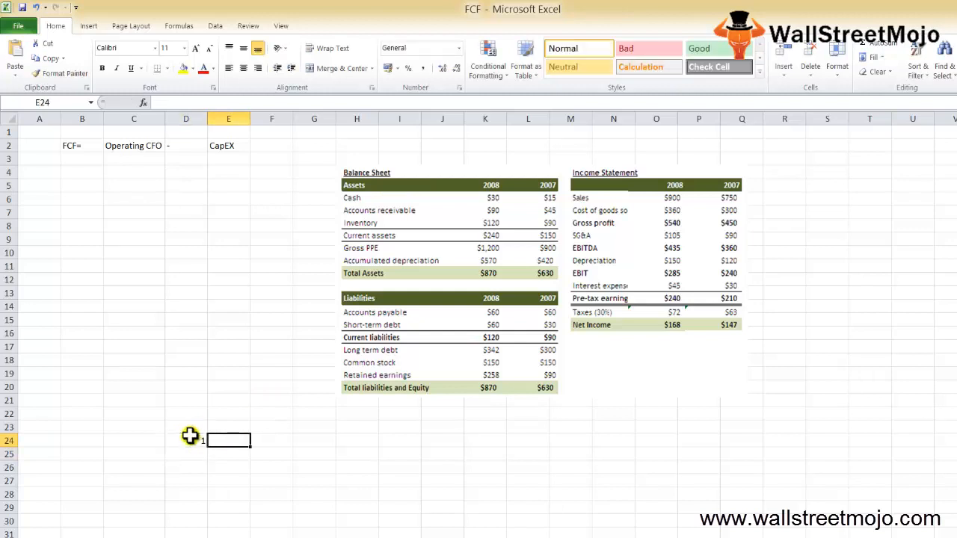
text(Cash flow oP)
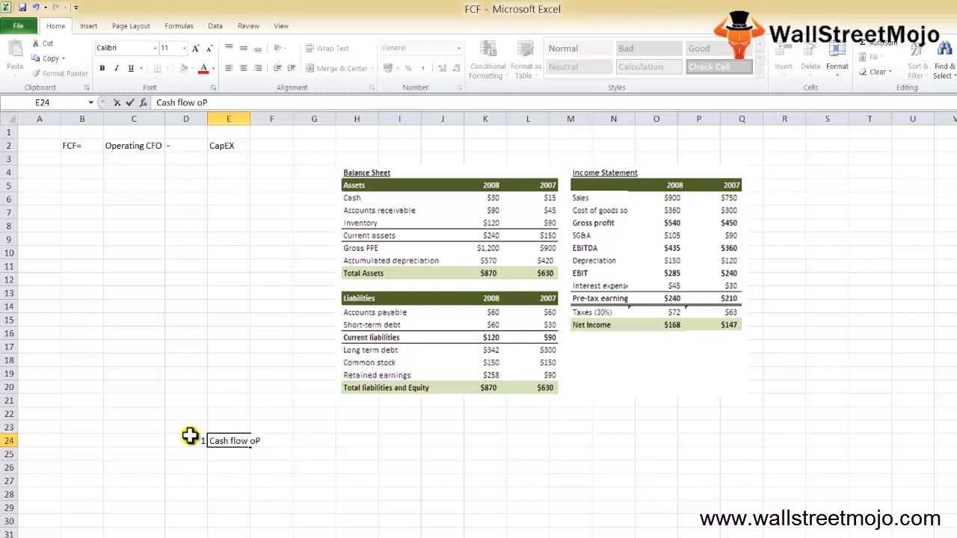
key(Backspace)
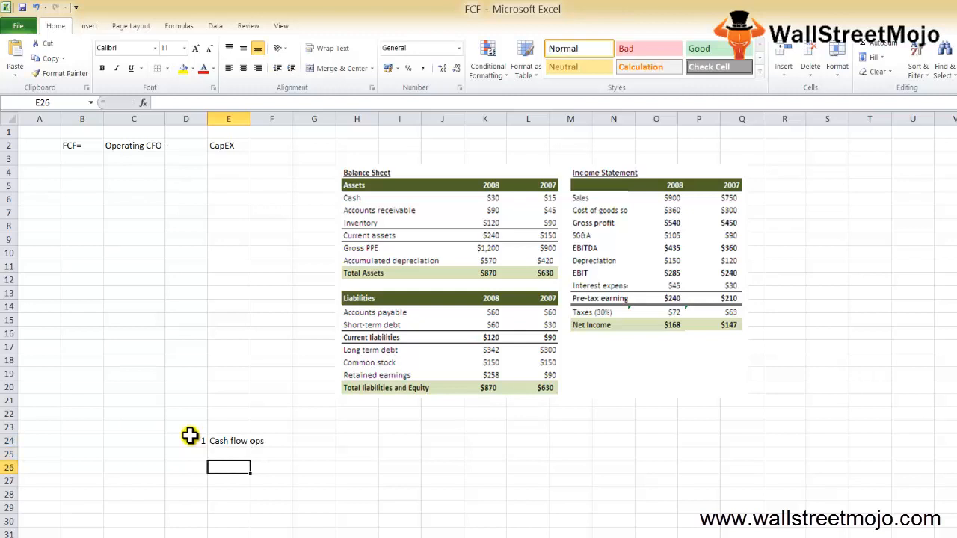
click(227, 440)
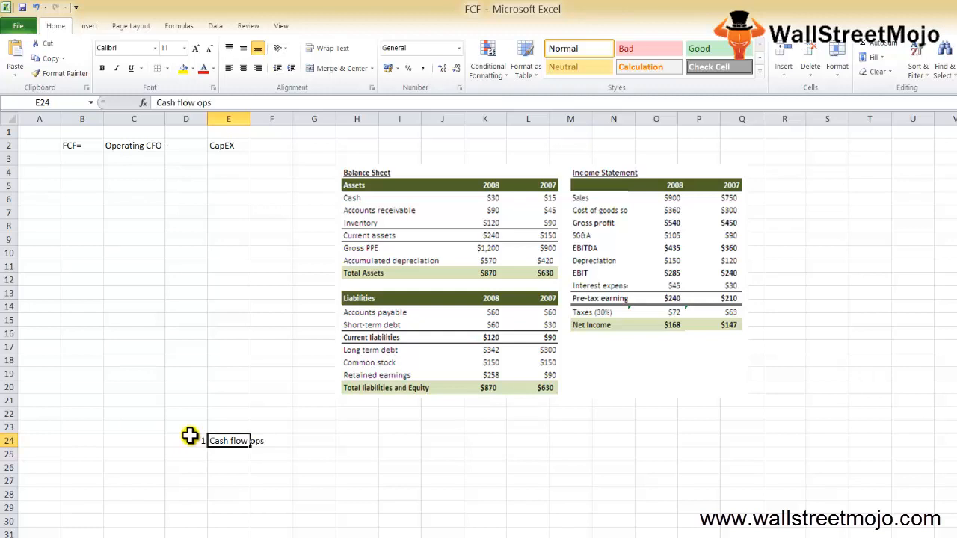
text(+-)
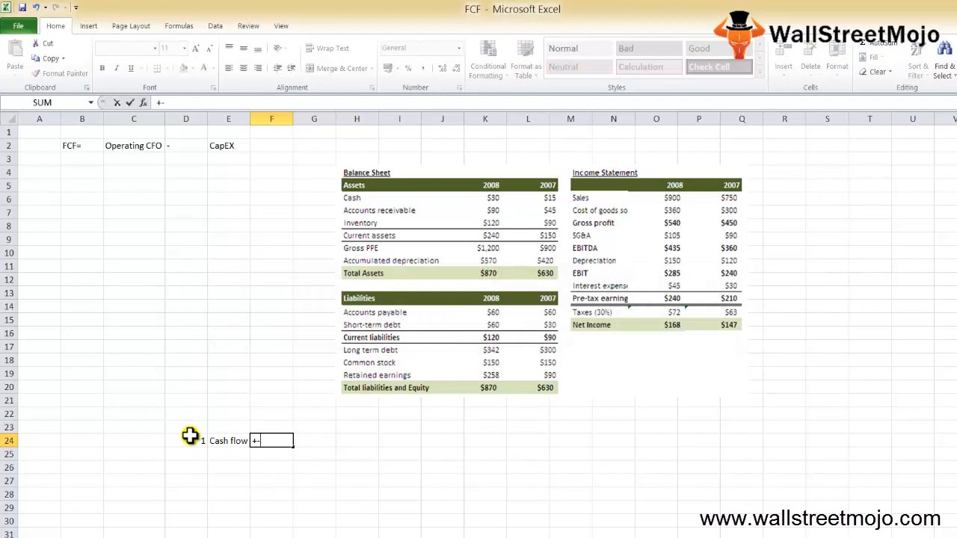
text(ops)
click(314, 440)
text(NI +NC)
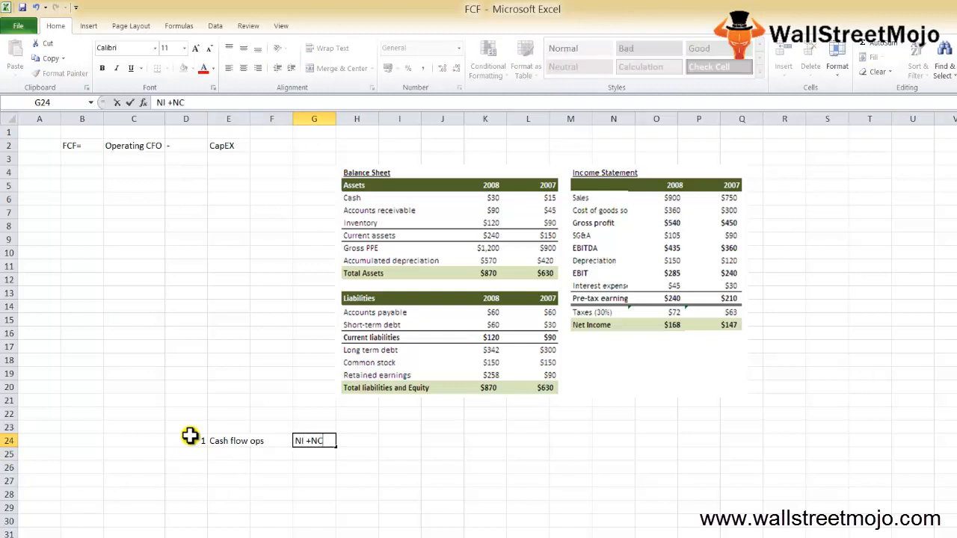
text(E)
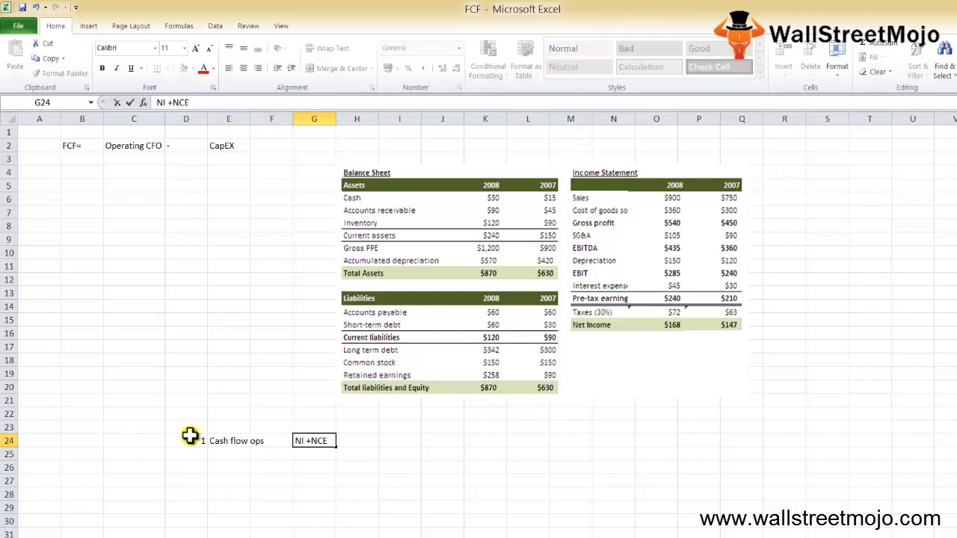
text(+-)
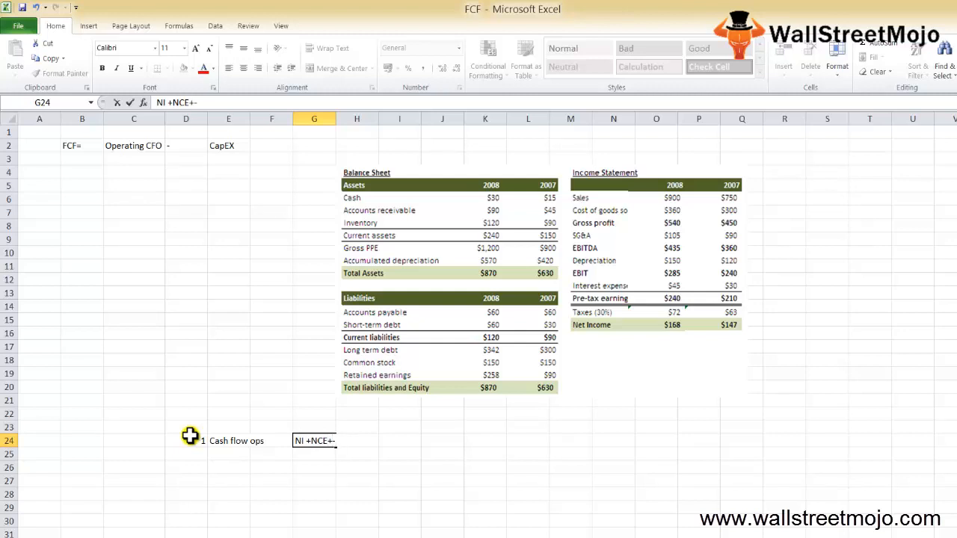
text(c)
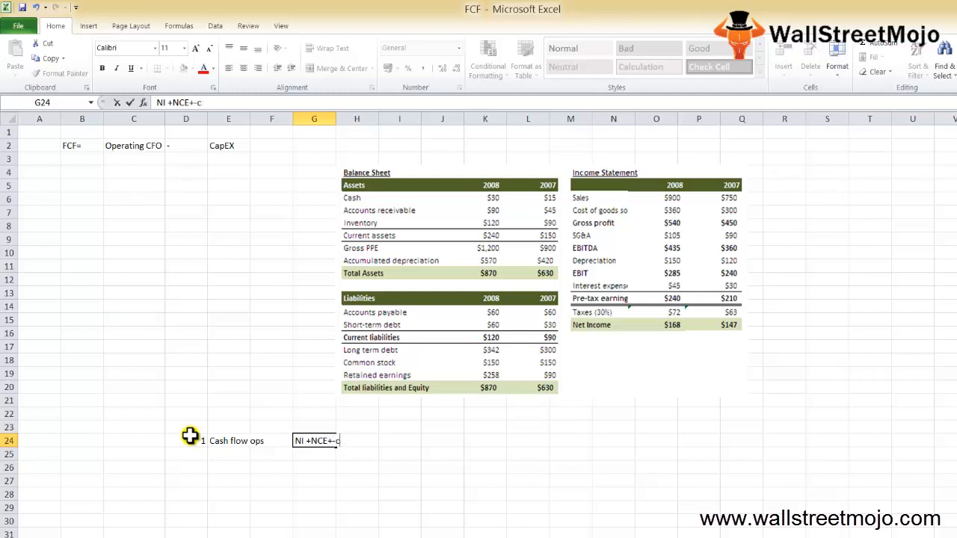
text(hanges in WC)
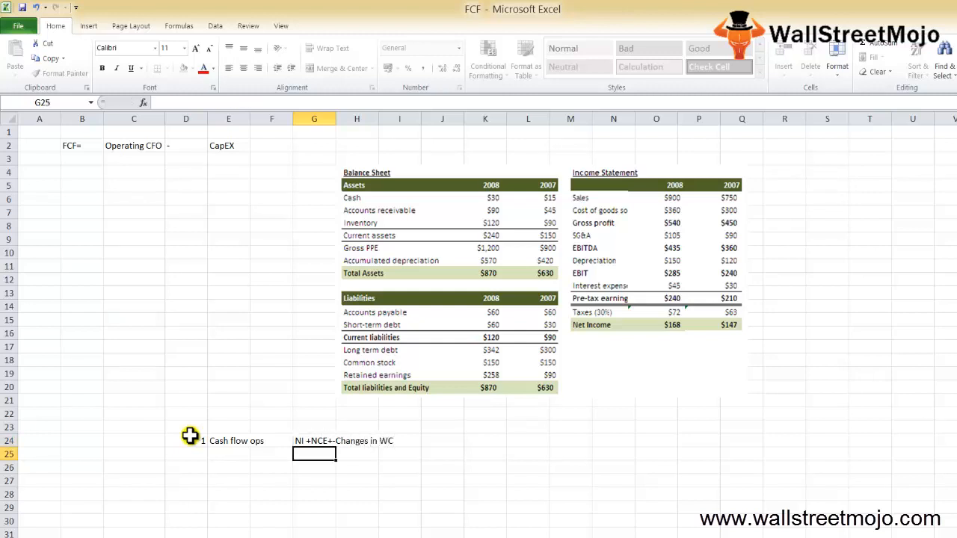
click(186, 467)
text(2)
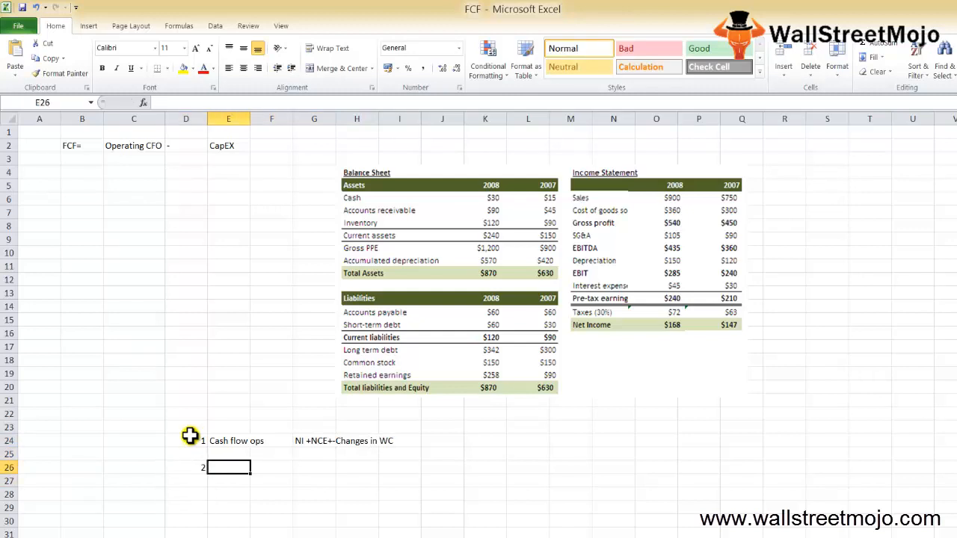
Begin step 2 in E26: Find Non cash Expense
text(Find o)
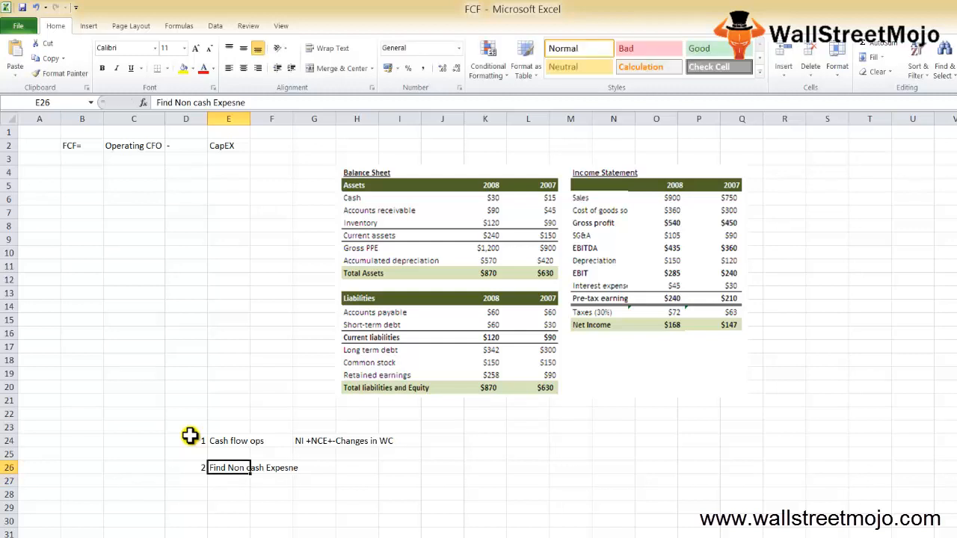
mouse_move(341, 404)
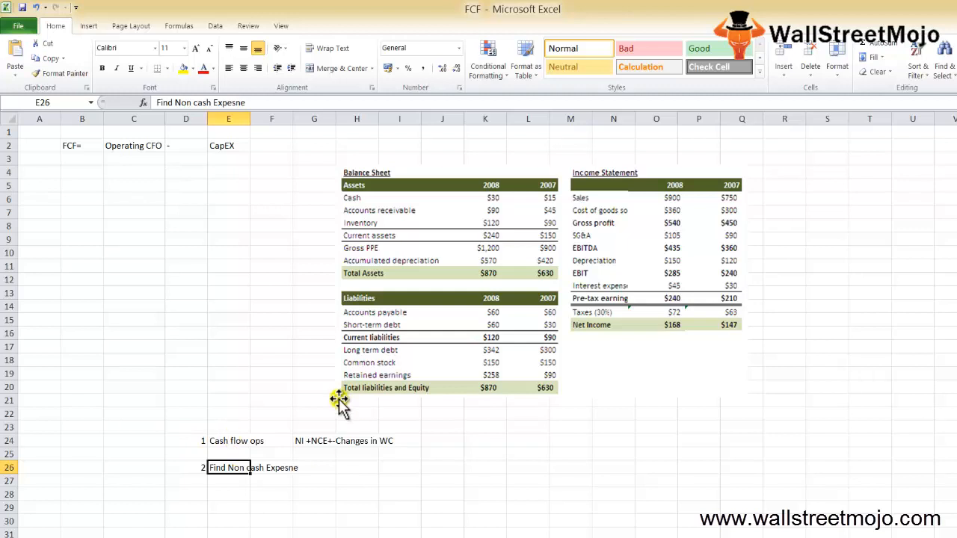
mouse_move(598, 269)
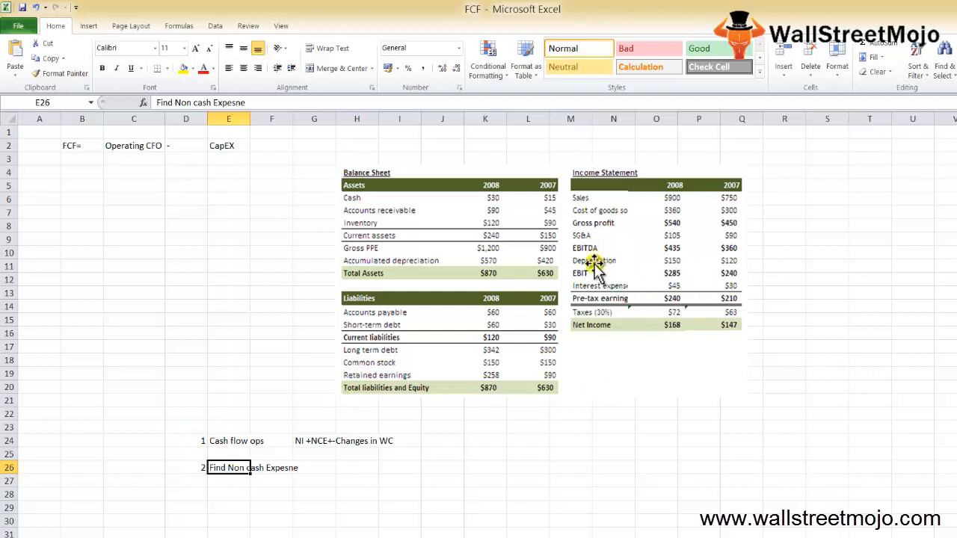
mouse_move(612, 266)
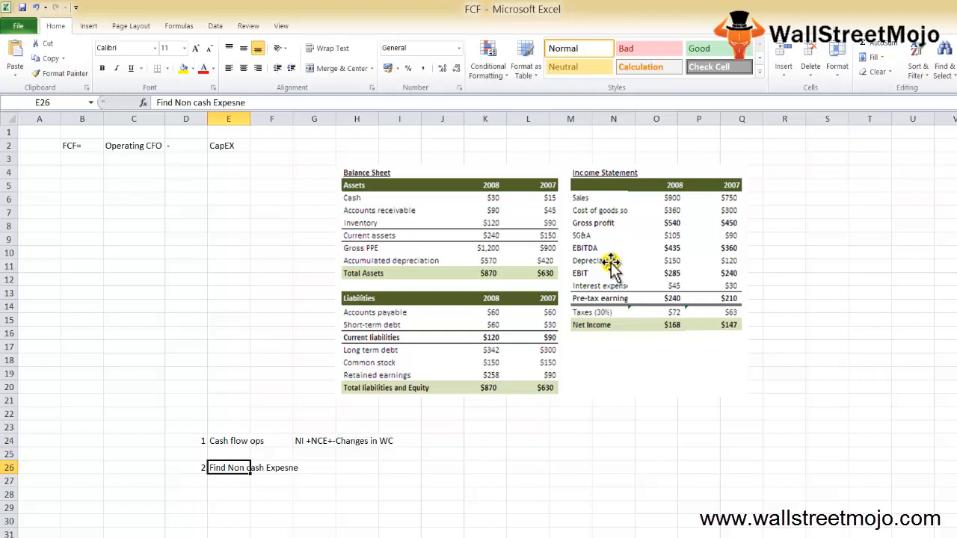
mouse_move(591, 292)
text(3)
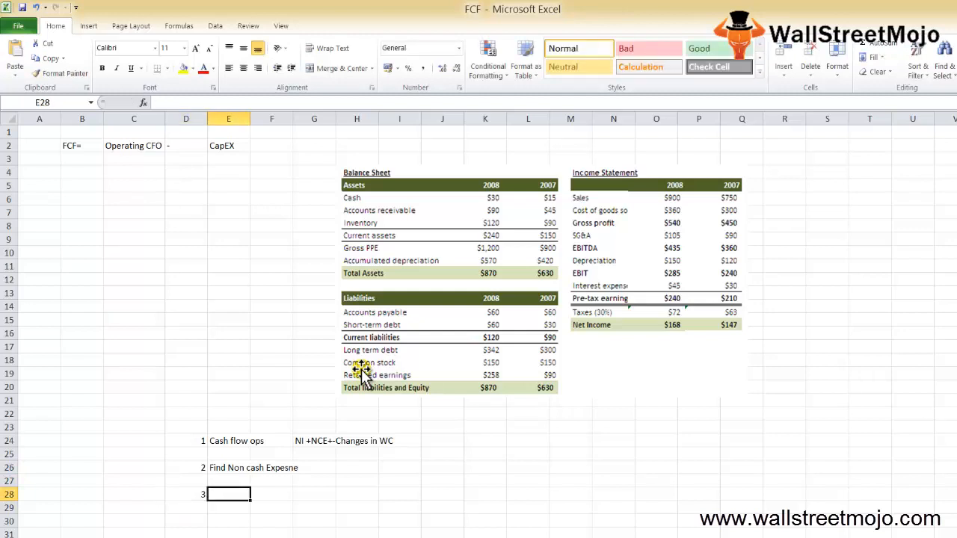
Label step 3 in E28 as Changes in WC
text(Cah)
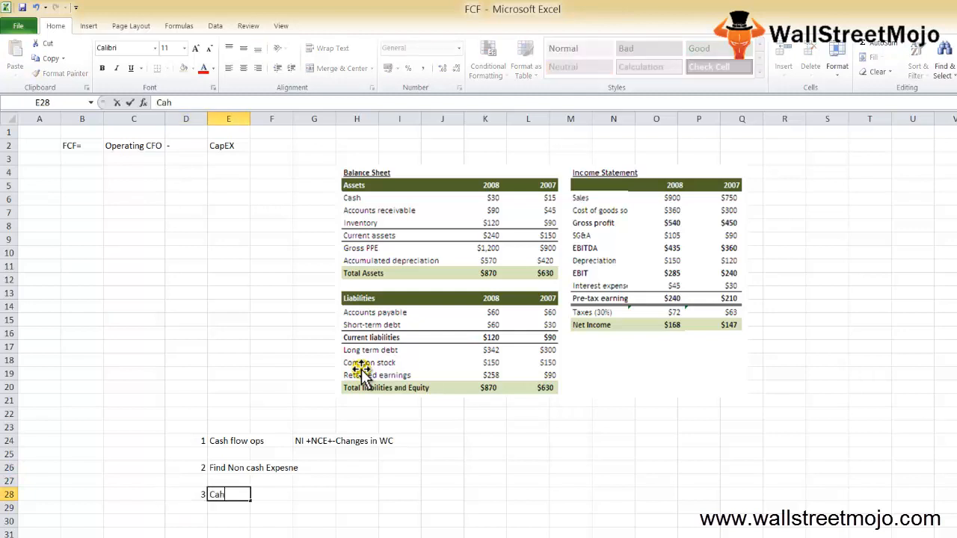
text(Changes in WC)
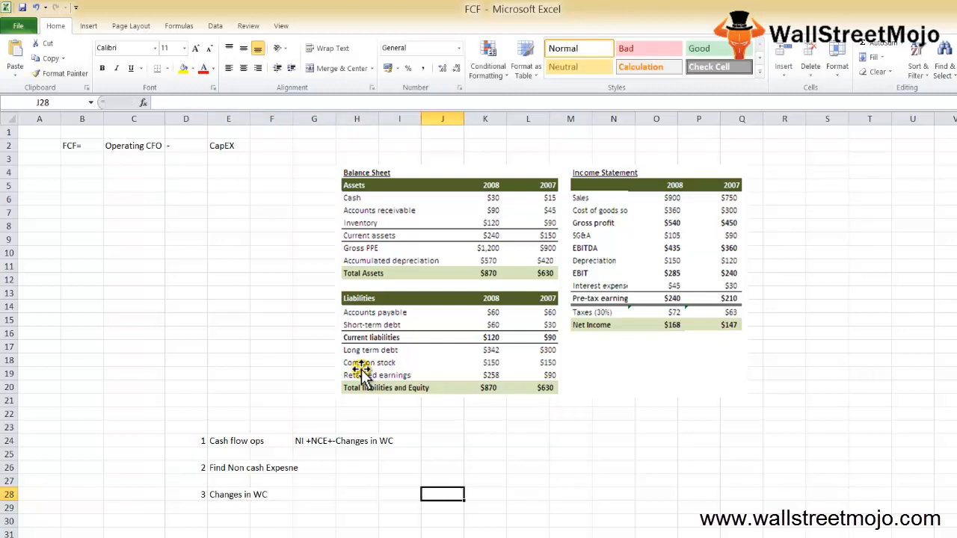
click(443, 467)
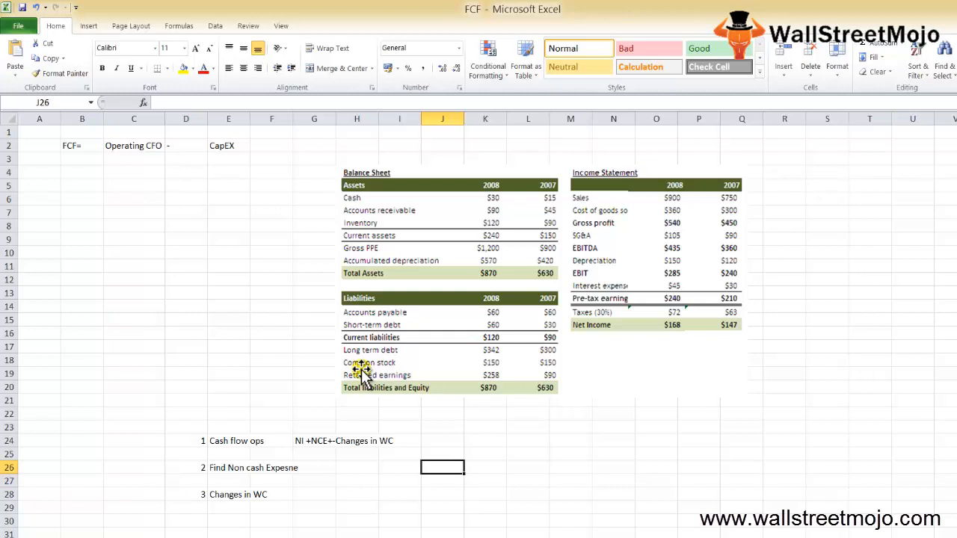
Scroll down to review the pasted Working Capital table showing a Change in WC of (75)
scroll(down, 3)
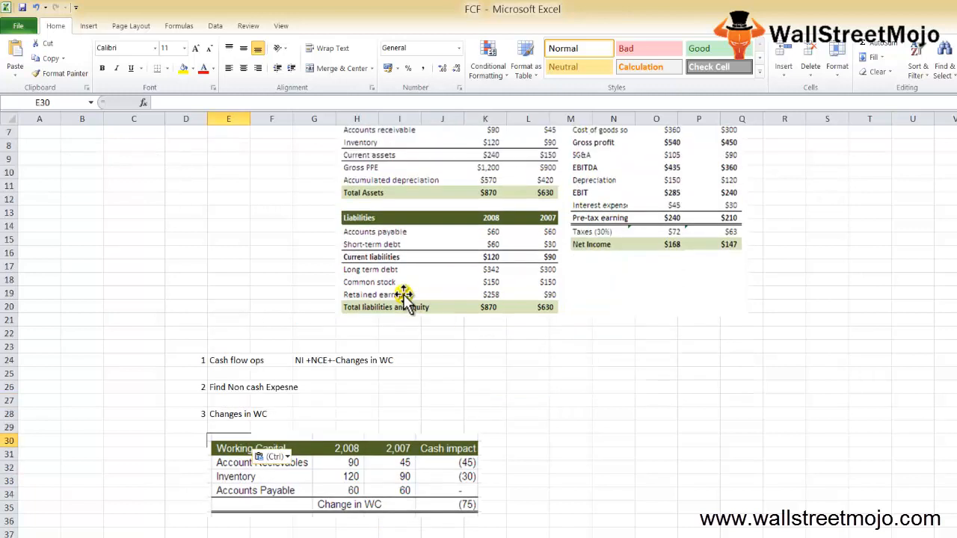
mouse_move(362, 366)
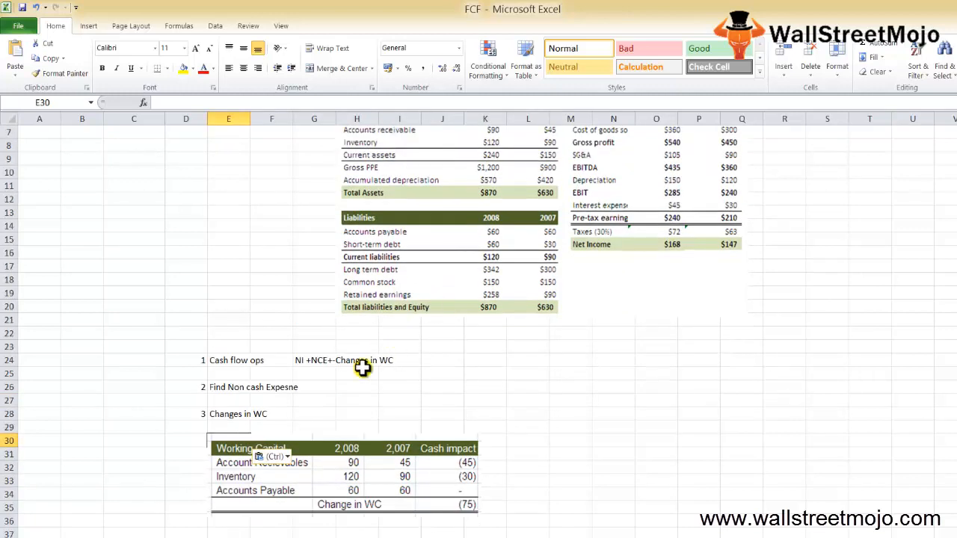
mouse_move(529, 194)
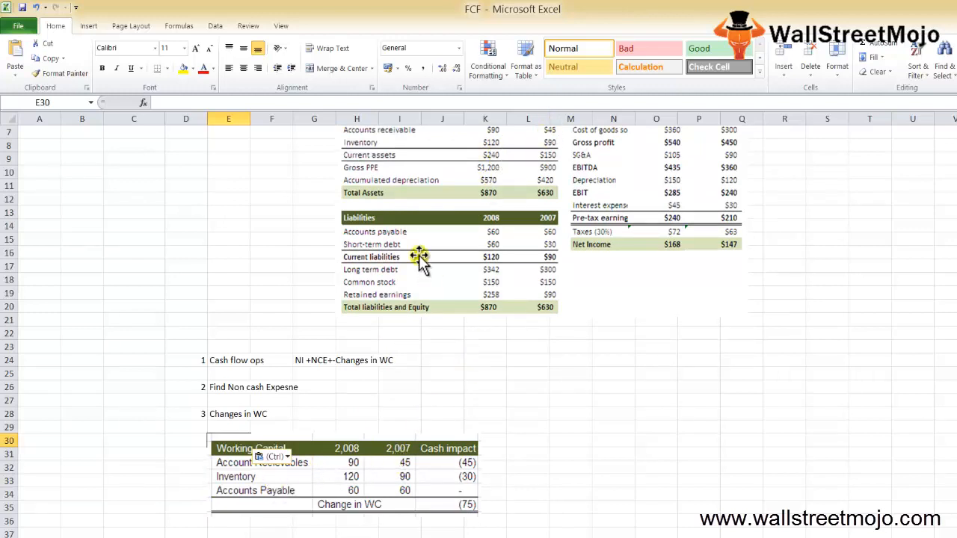
mouse_move(443, 437)
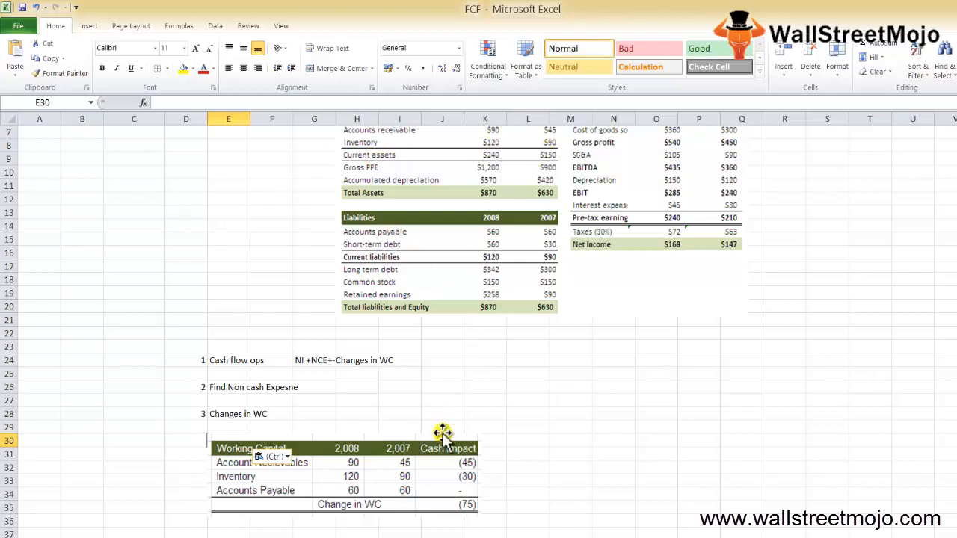
mouse_move(461, 475)
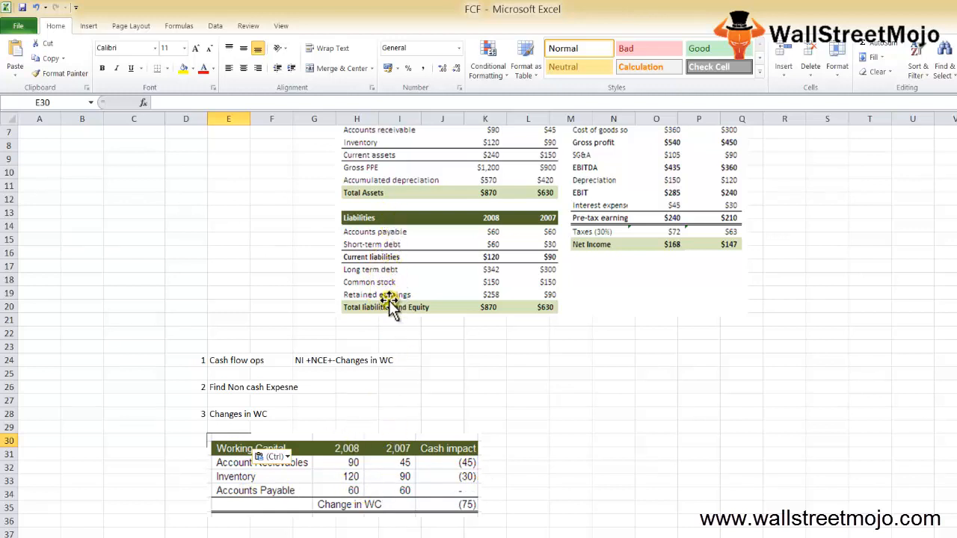
mouse_move(535, 232)
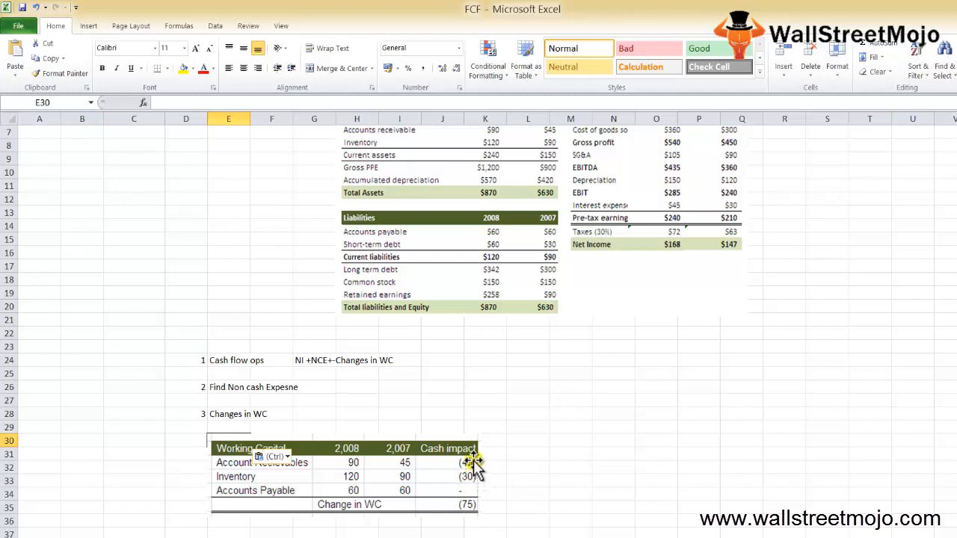
scroll(down, 3)
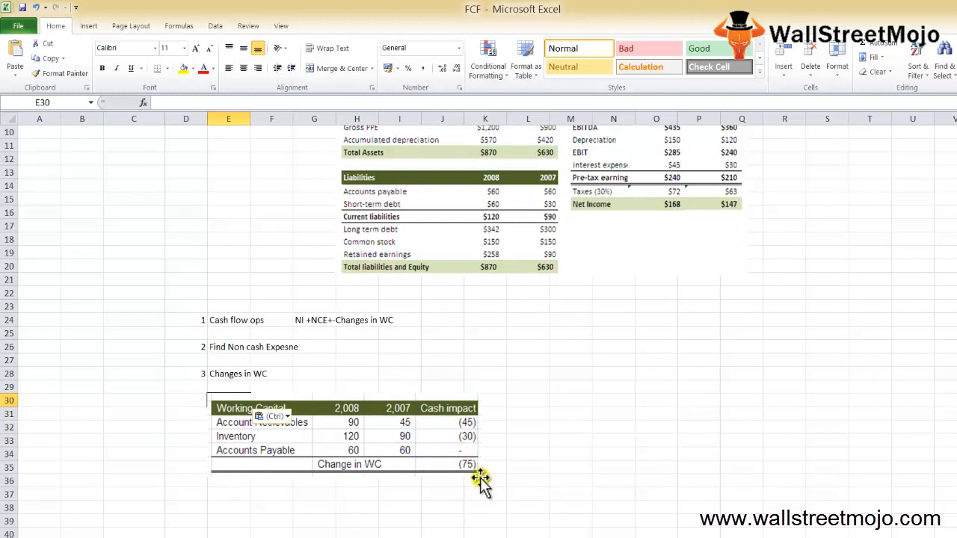
mouse_move(478, 475)
text(4)
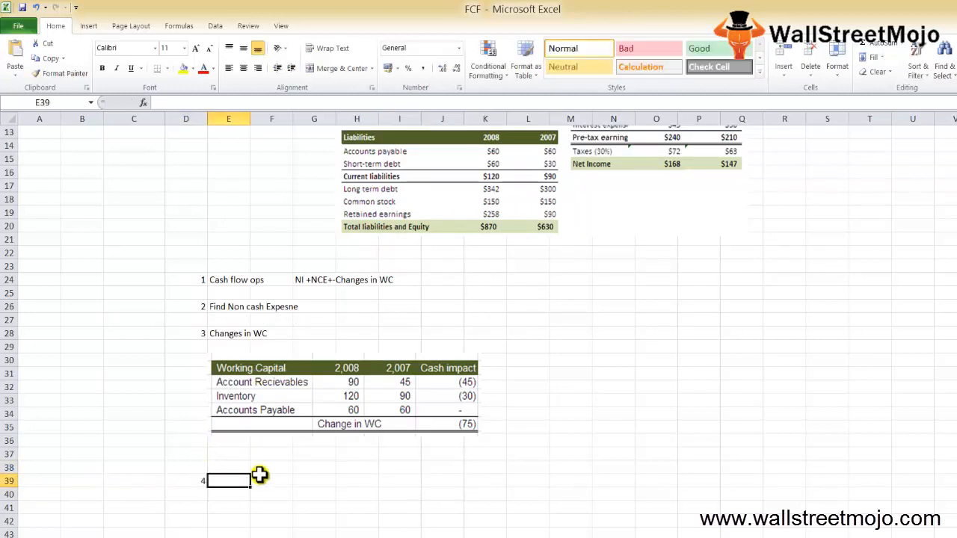
Enter 'Find out the CAPEX' as step 4 in E39 and scroll back to the tables
text(Find out the CAPEX)
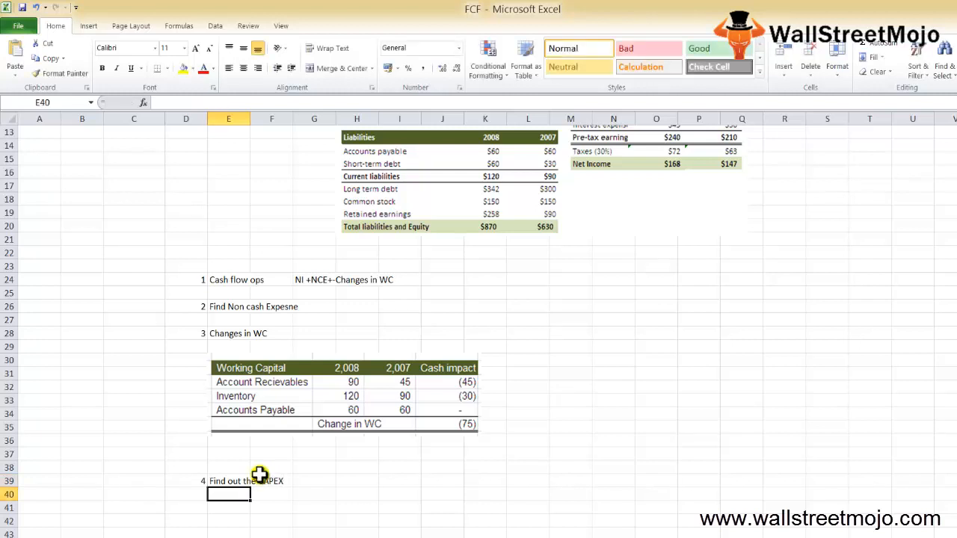
click(227, 481)
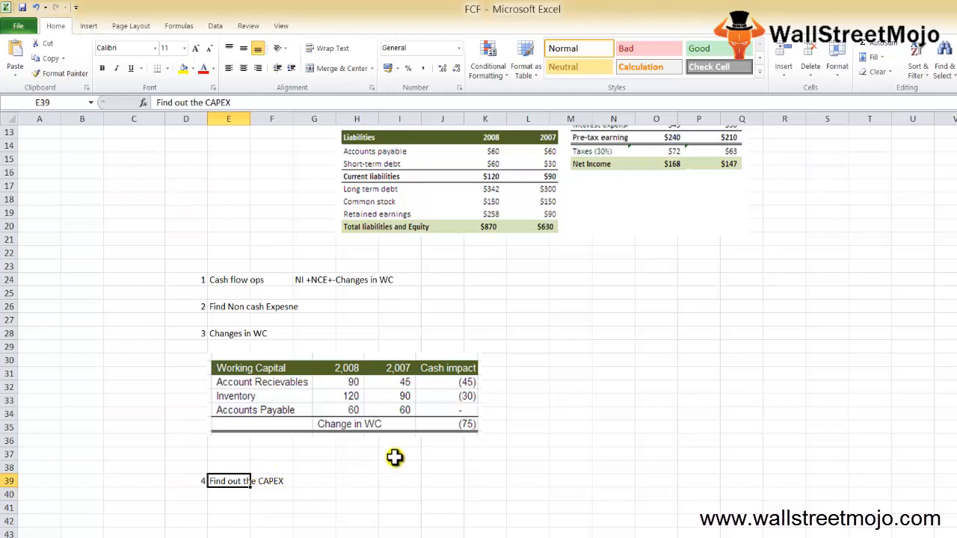
scroll(up, 3)
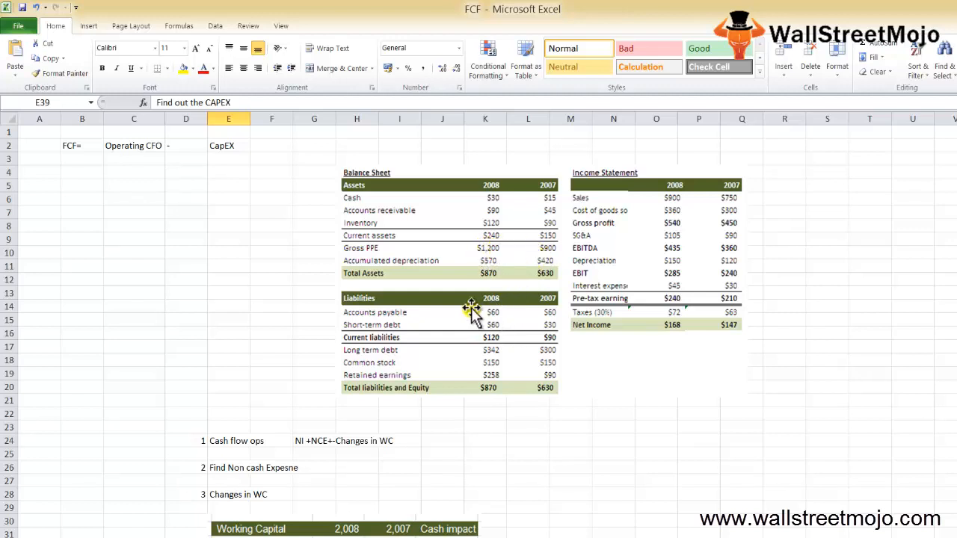
mouse_move(456, 281)
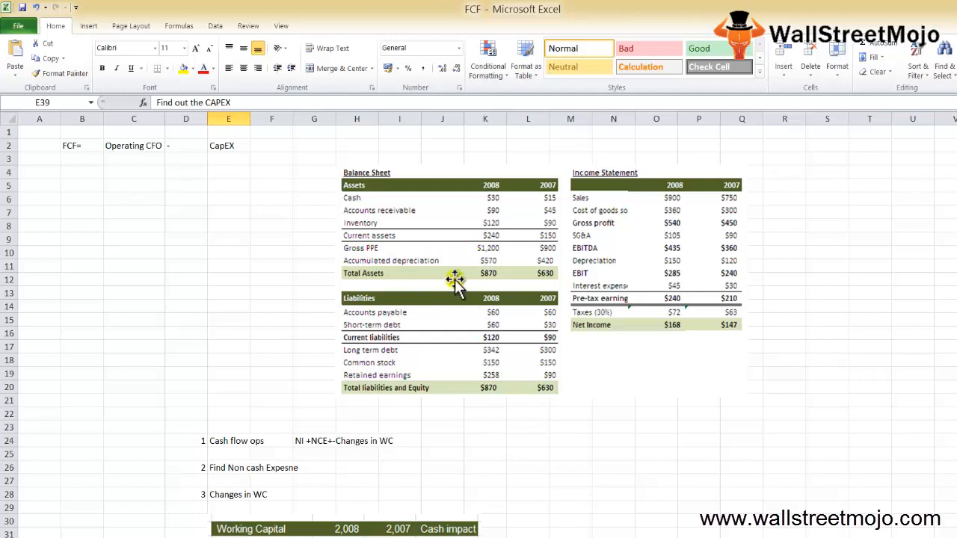
mouse_move(496, 281)
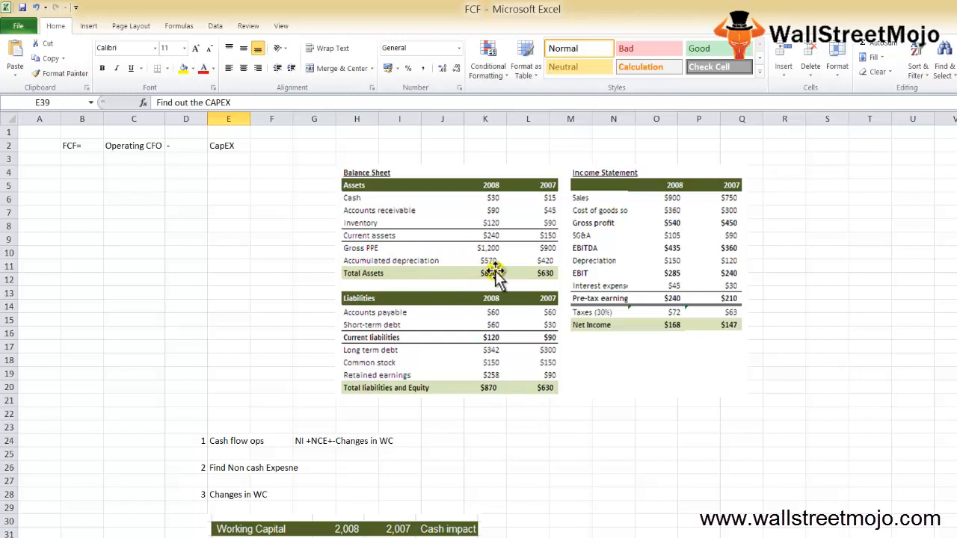
Enter a SUM formula in L28 giving a working-capital change of -300 beside step 3
scroll(down, 3)
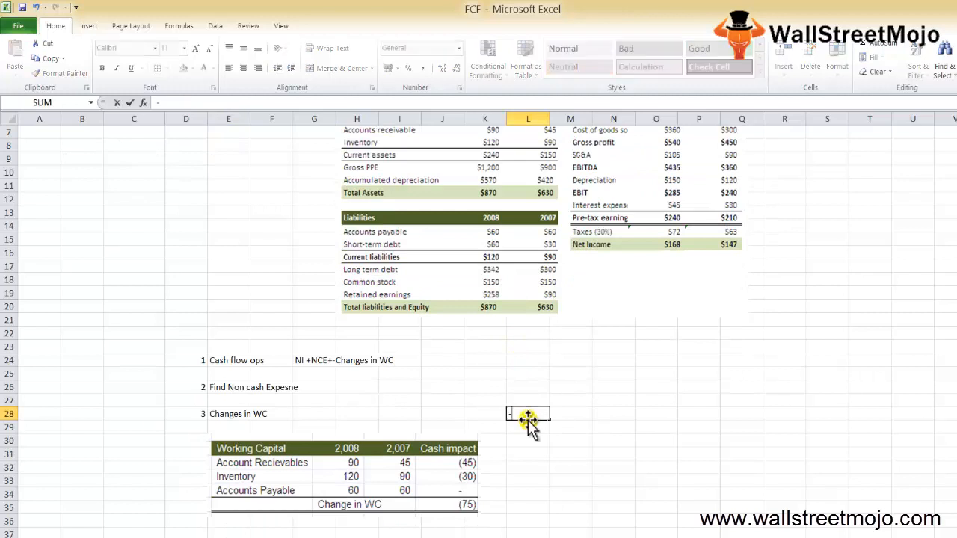
click(527, 427)
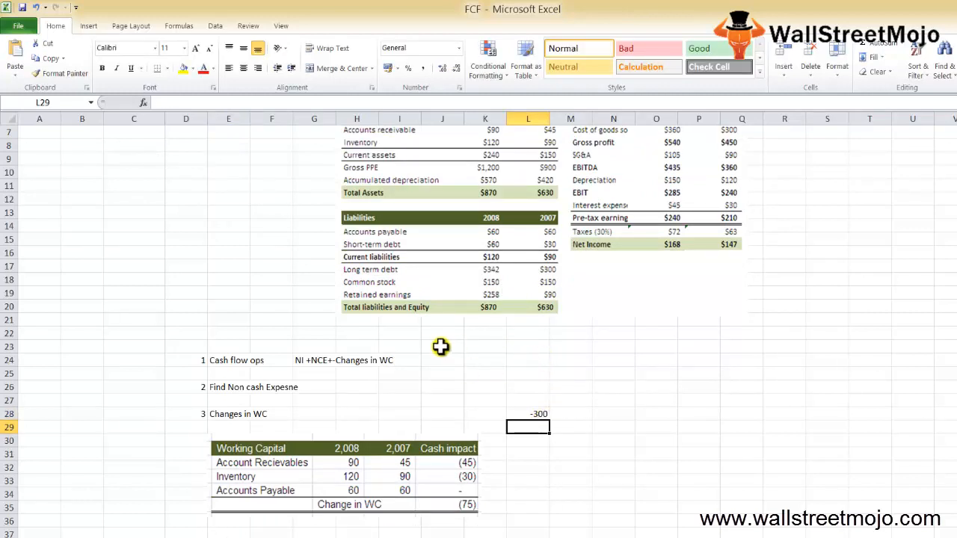
mouse_move(440, 346)
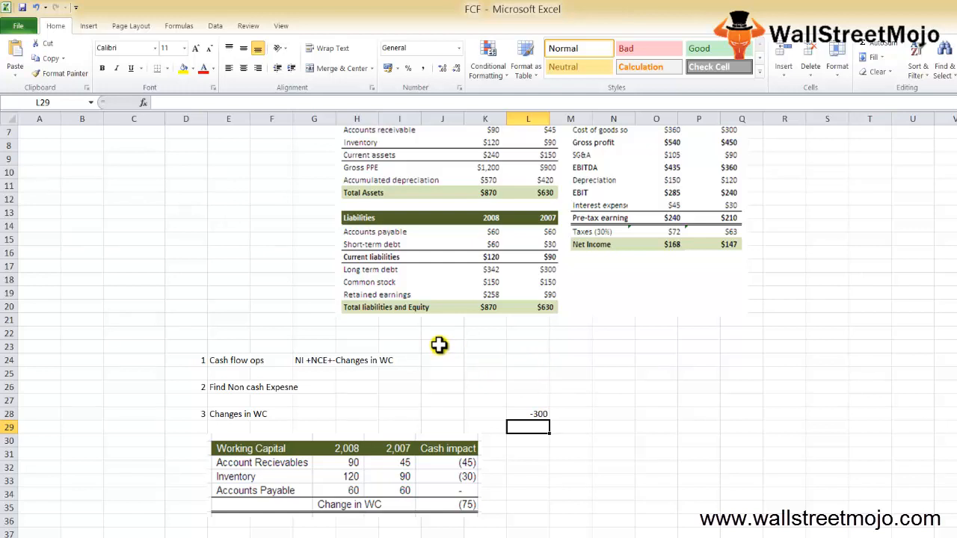
mouse_move(436, 346)
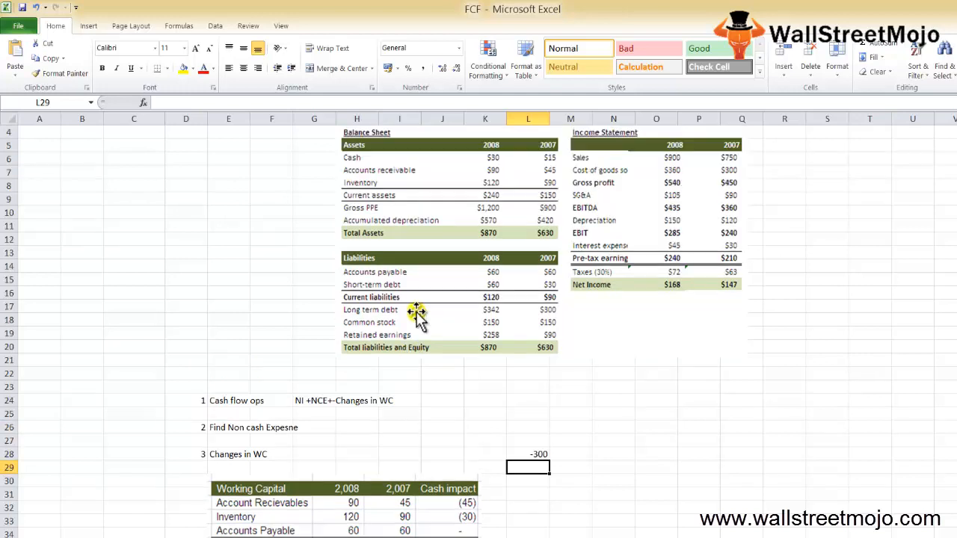
mouse_move(490, 227)
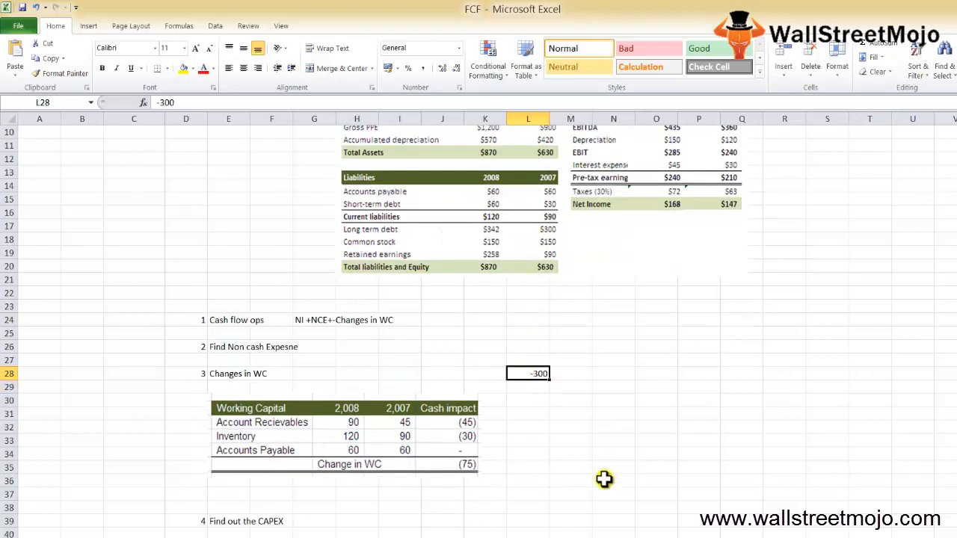
mouse_move(597, 471)
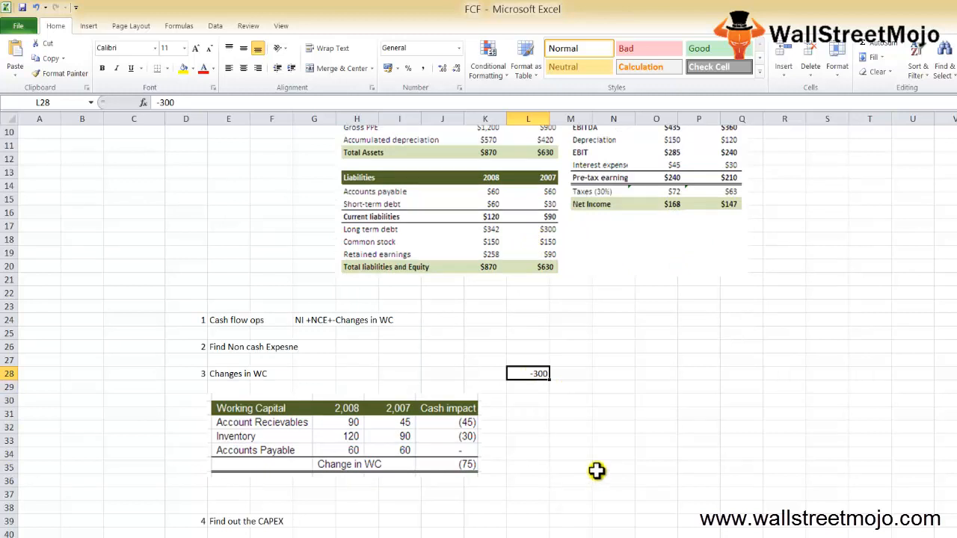
mouse_move(511, 364)
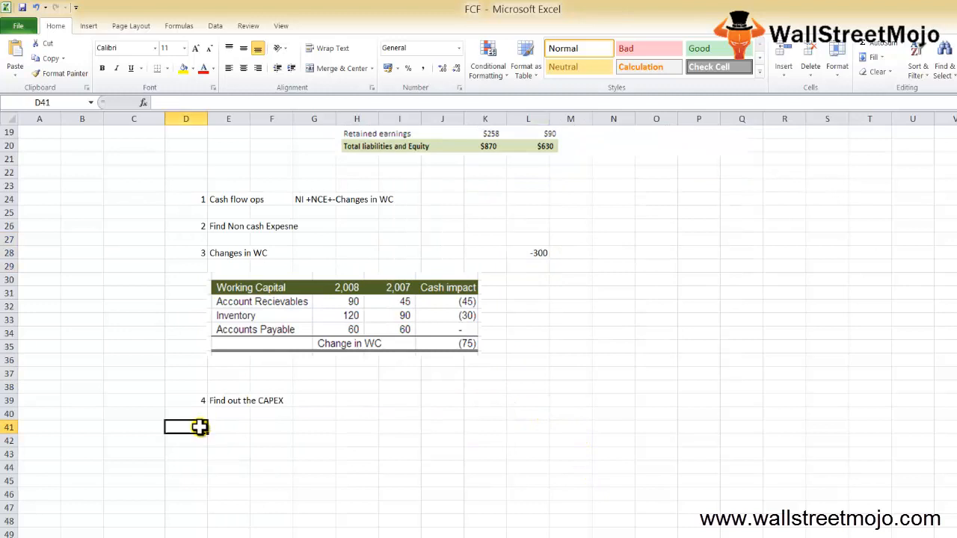
Add step 5, 'Combine all the components', below step 4 in the numbered list
text(5)
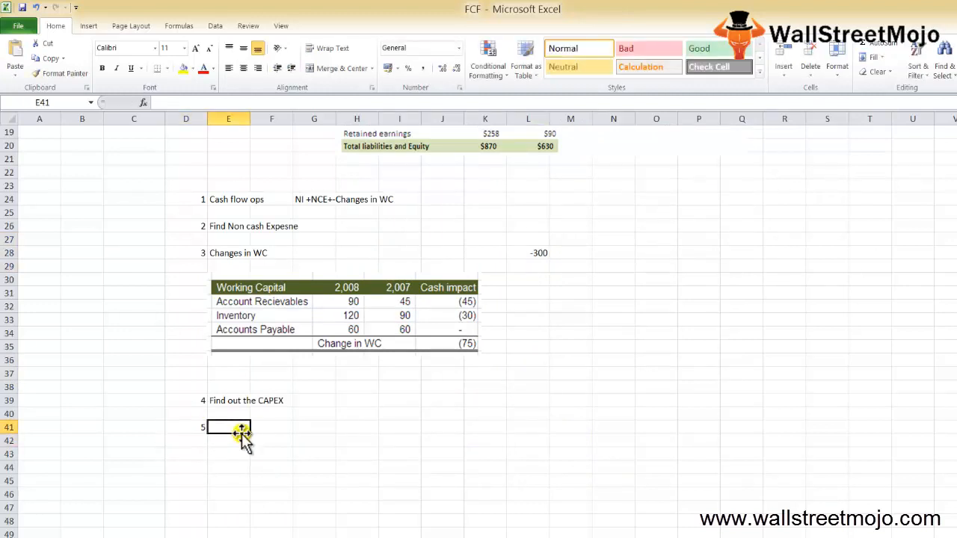
text(Combine all the components)
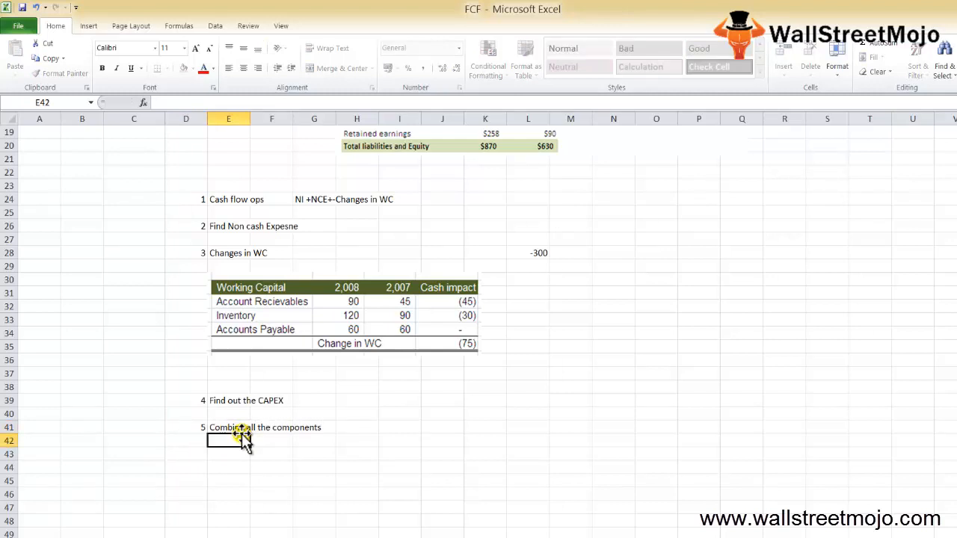
click(228, 428)
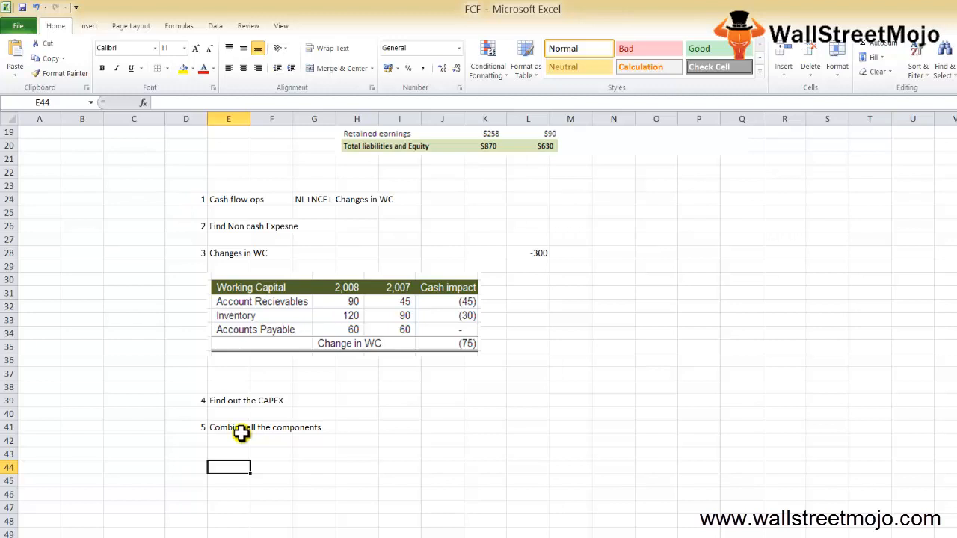
mouse_move(356, 444)
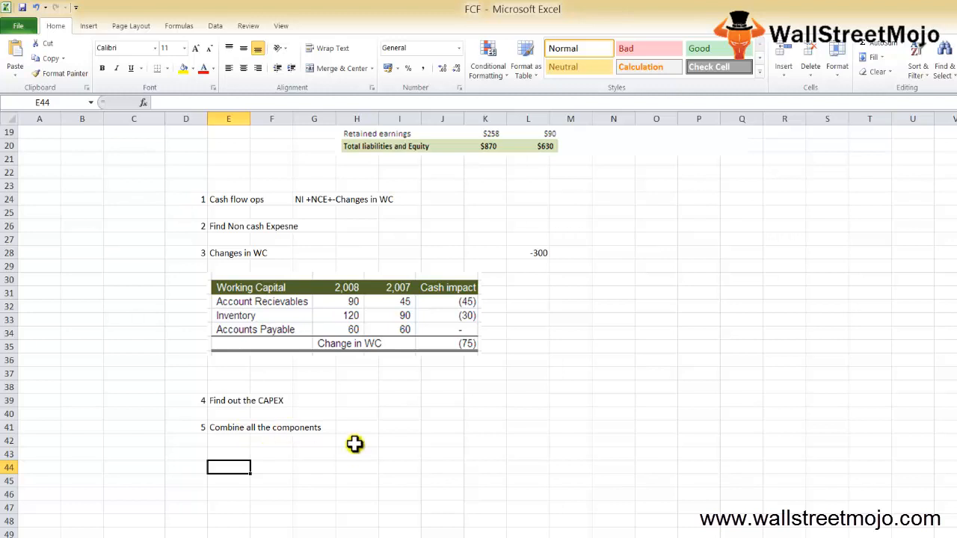
Write 'NI + Dep + WC - NetPPE + Dep' in E44 beneath step 5
text(NI +)
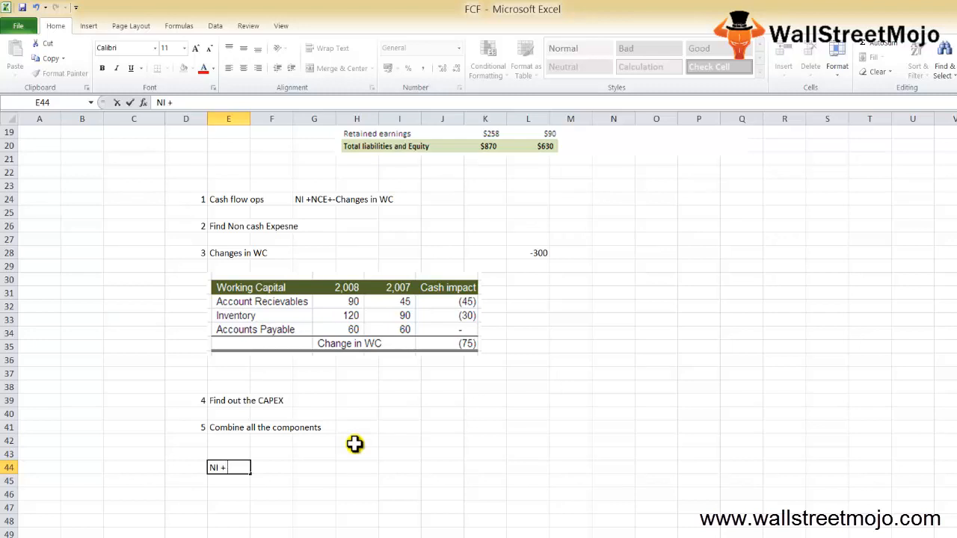
text(Dep +)
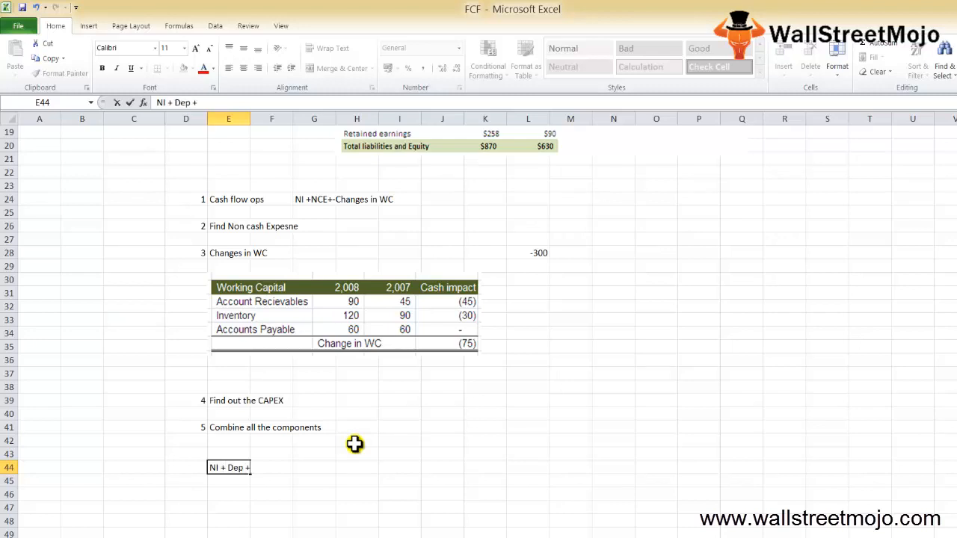
text(E)
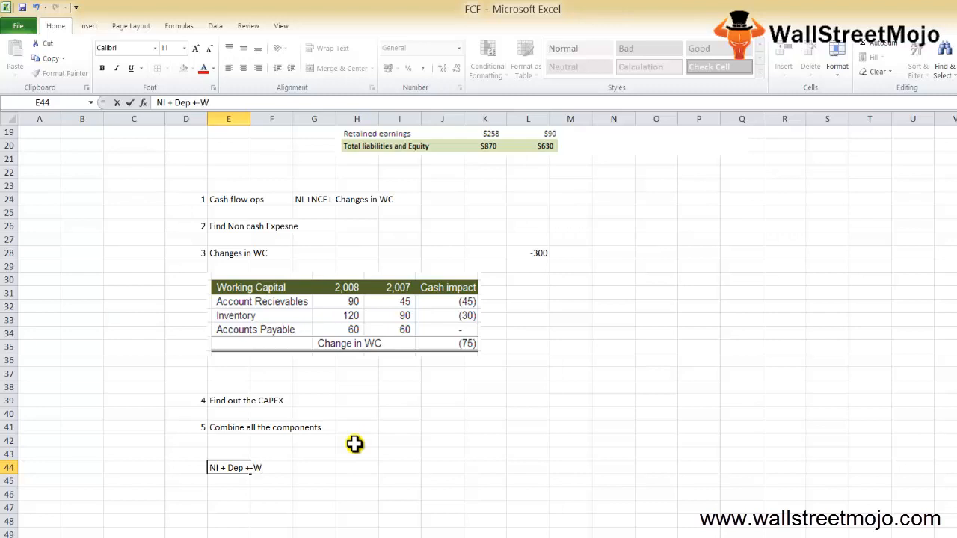
text(C)
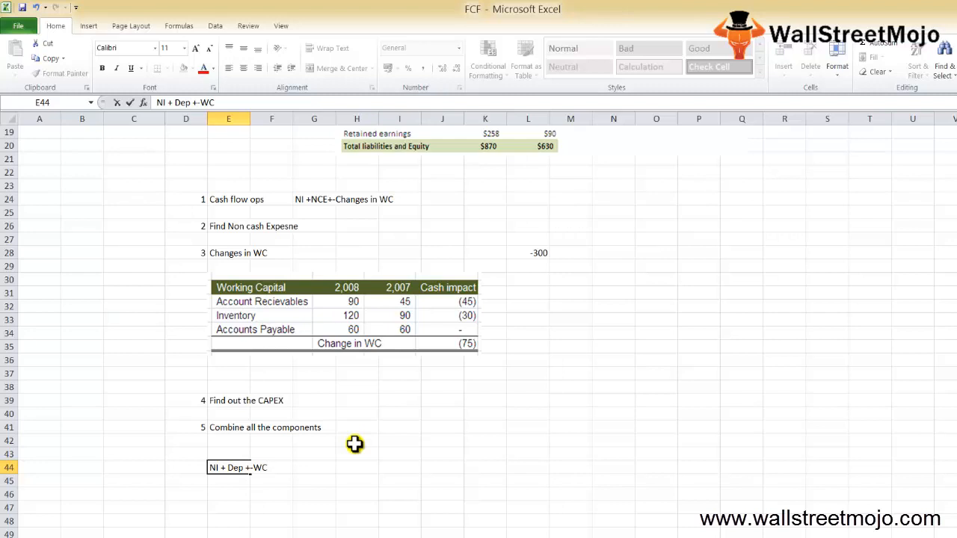
text(-)
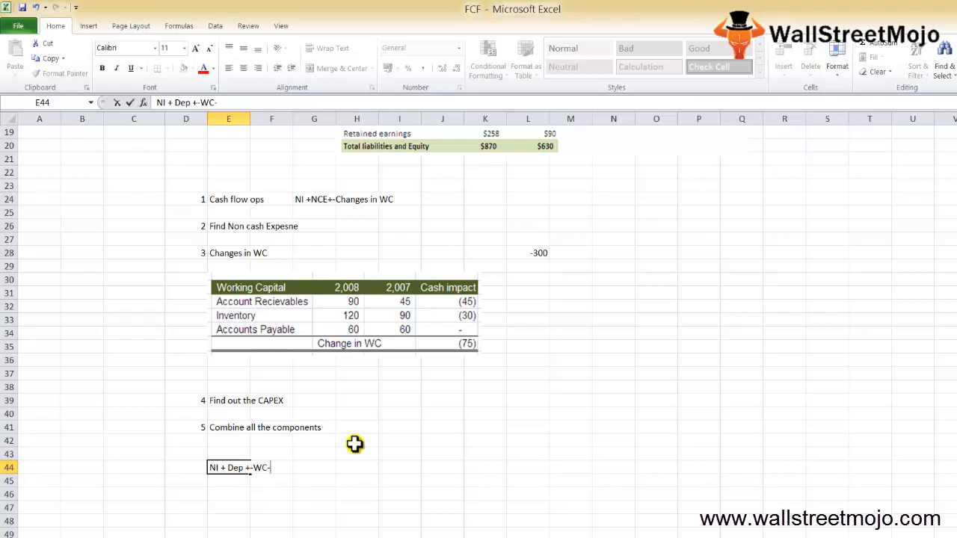
text(NetPPE)
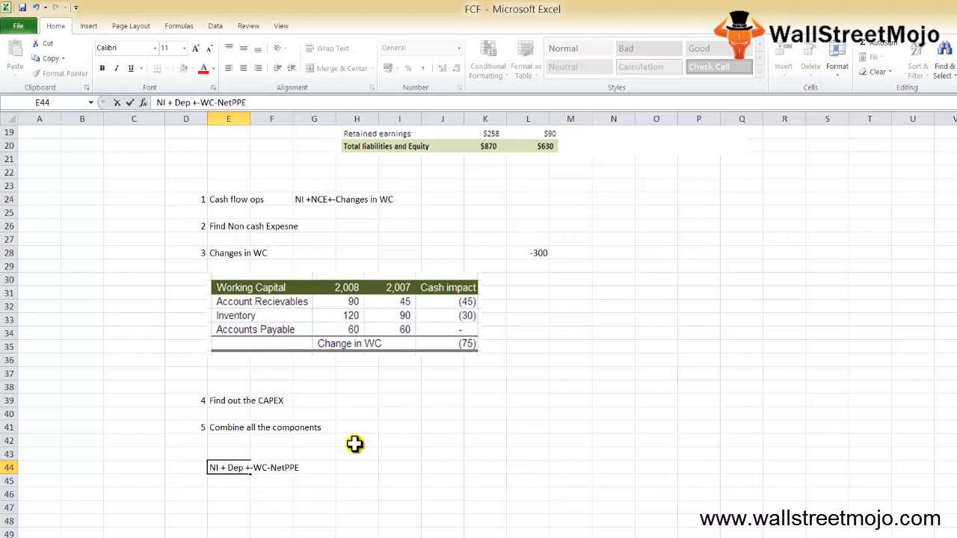
text(+)
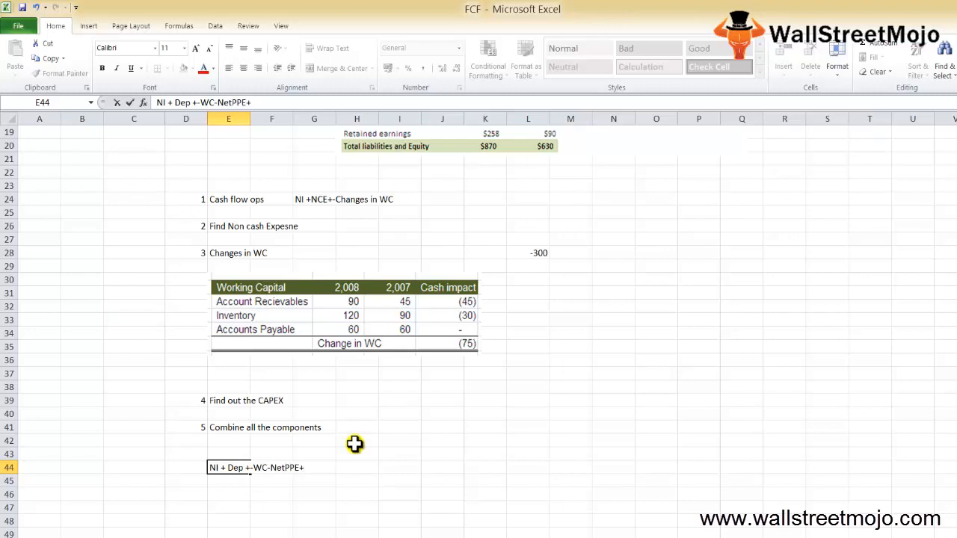
text(+Dep)
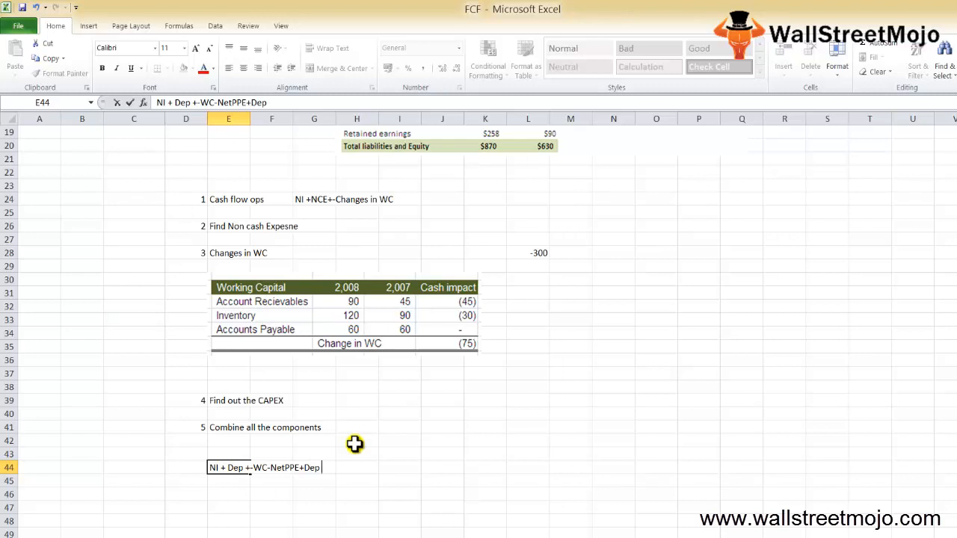
key(Enter)
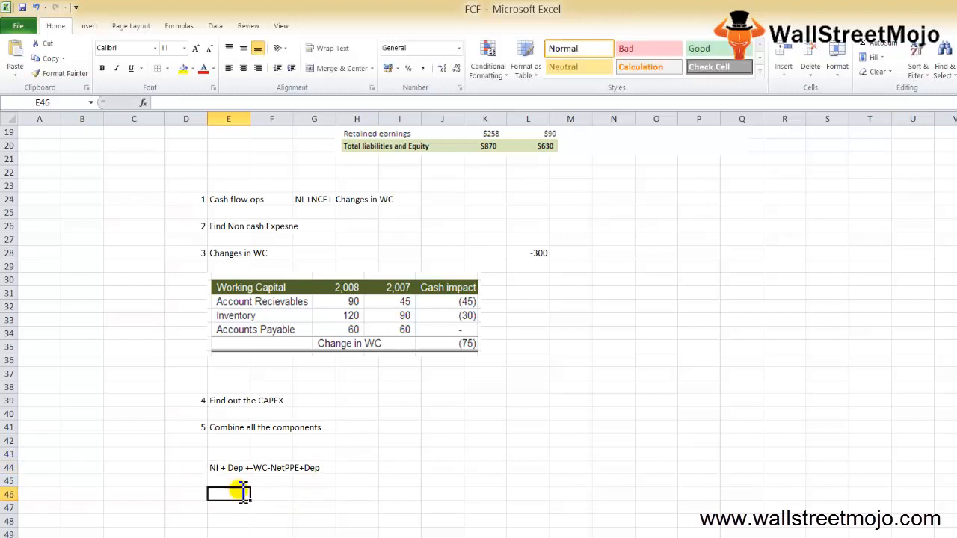
Calculate =168+150-75-300 in E46 giving -57, then switch to a new blank sheet
text(=)
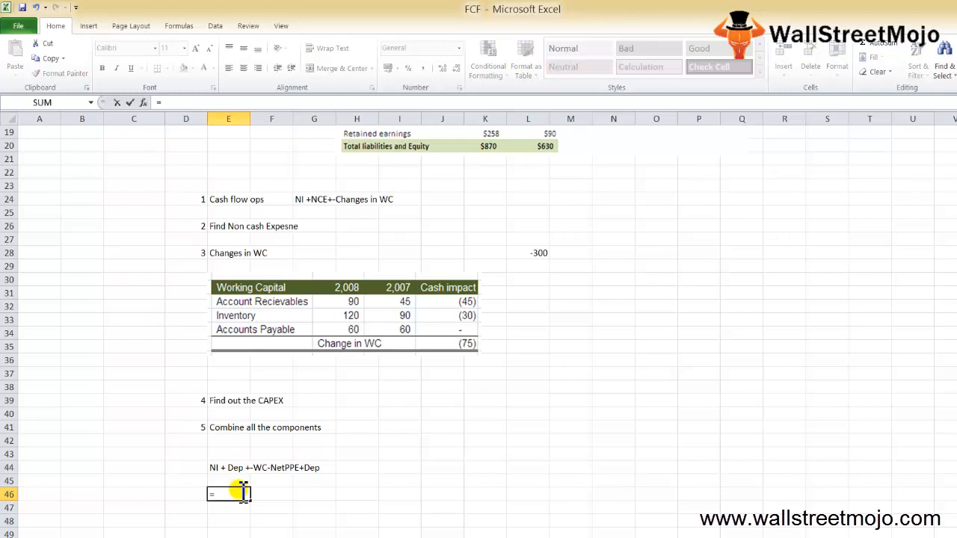
text(168+)
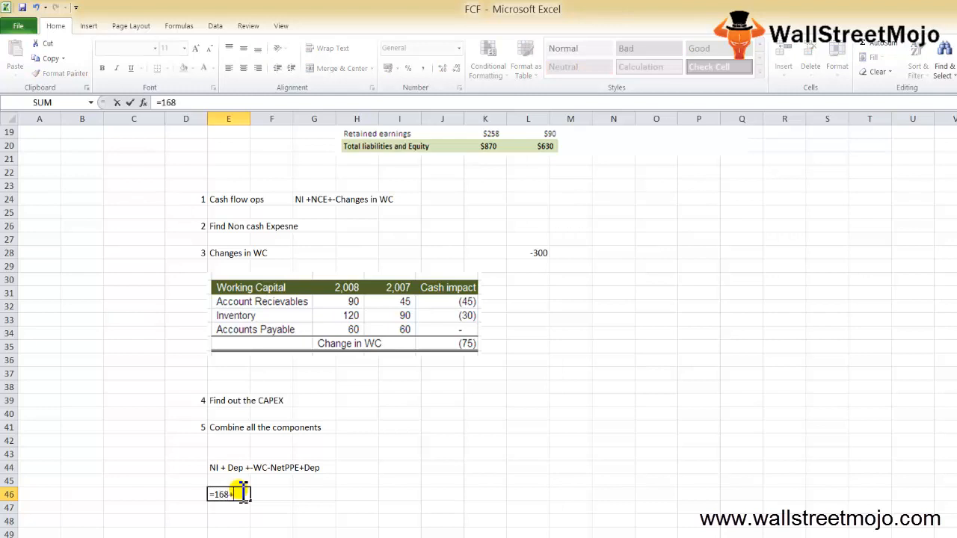
text(+150)
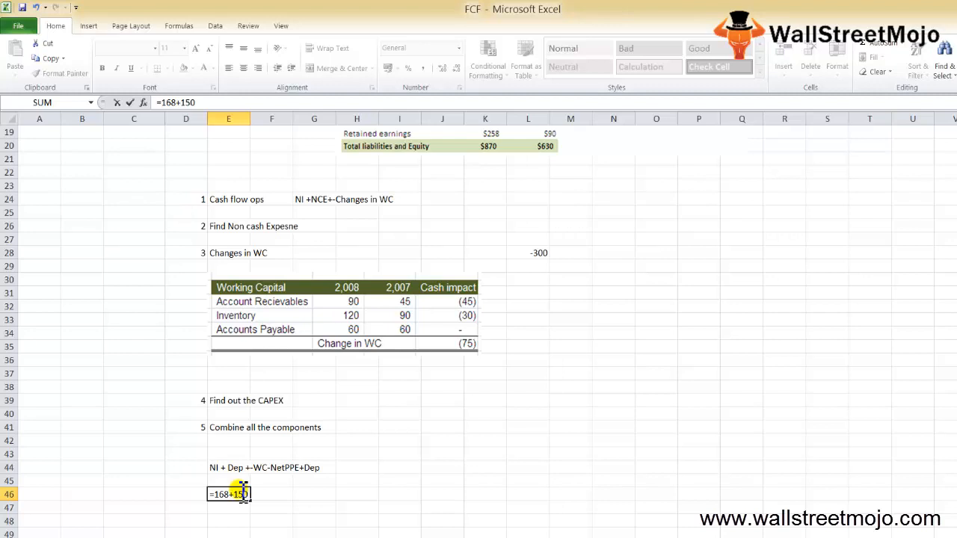
text(-75-300)
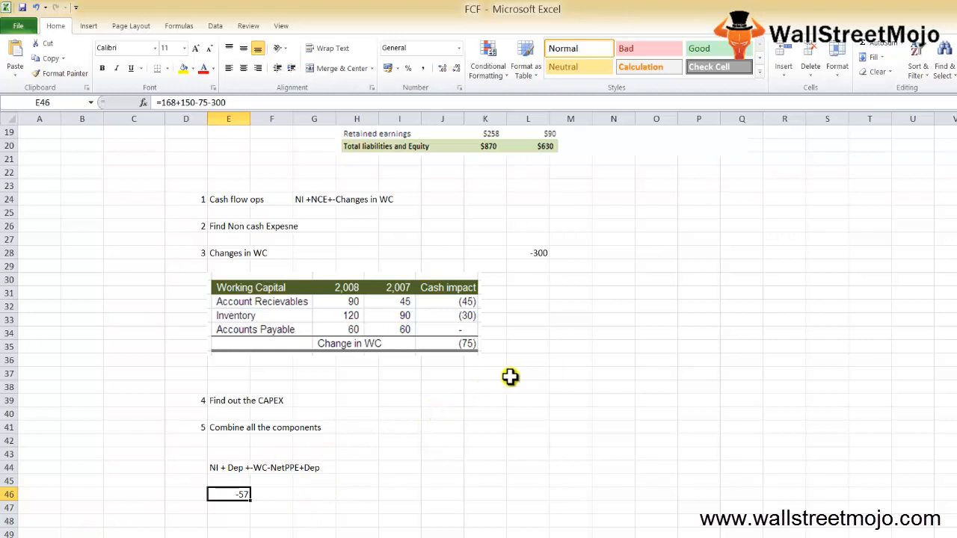
click(356, 507)
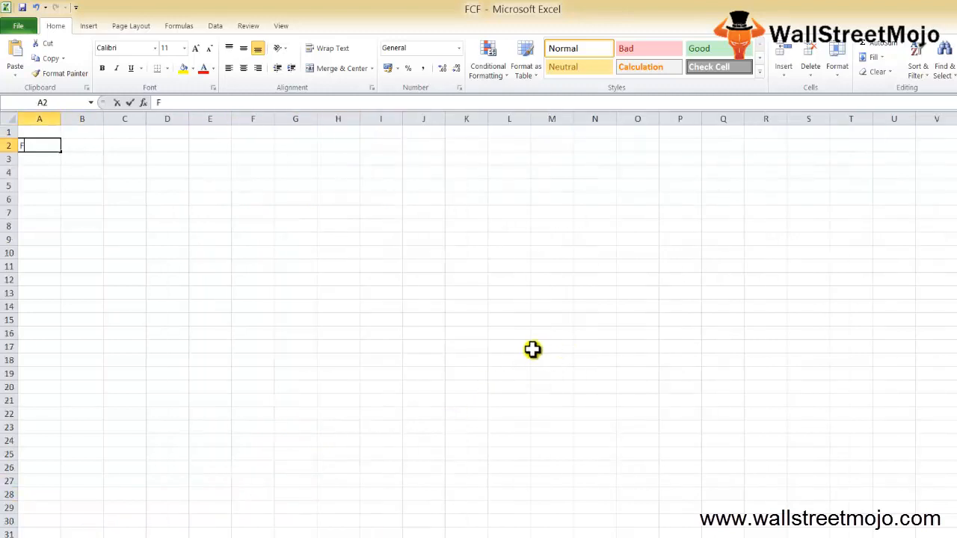
Head the sheet FCFF and list point 1 as 'FCFF= CFO-CAPEX'
text(FCFF)
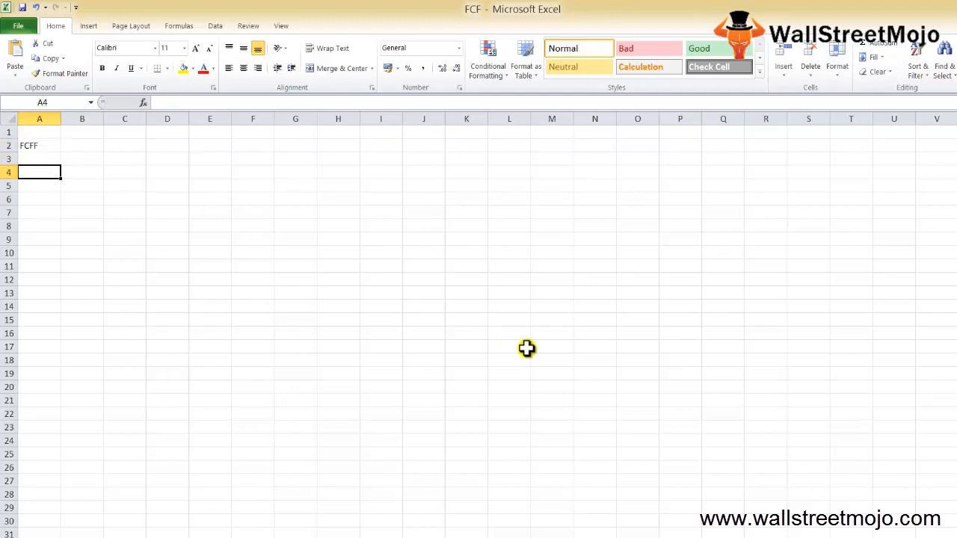
text(F)
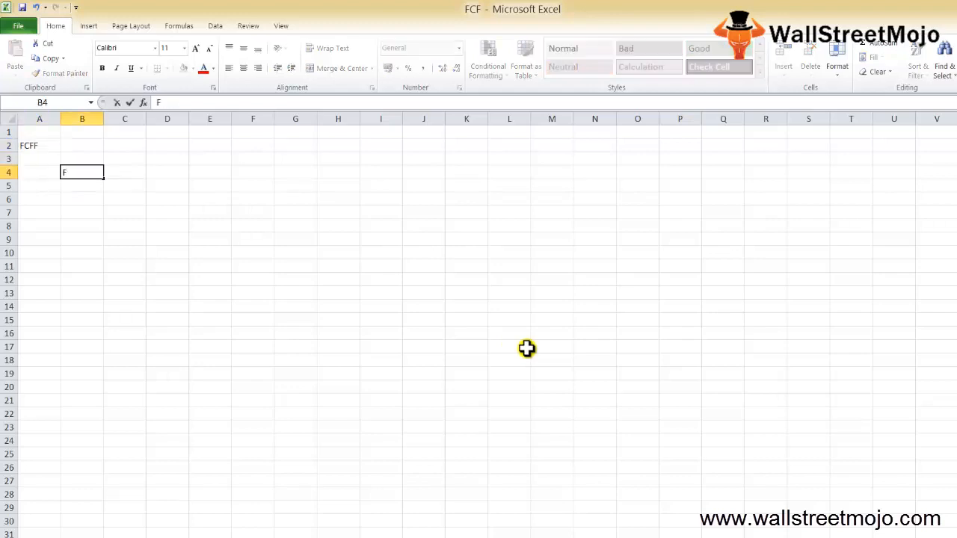
text(CFF=)
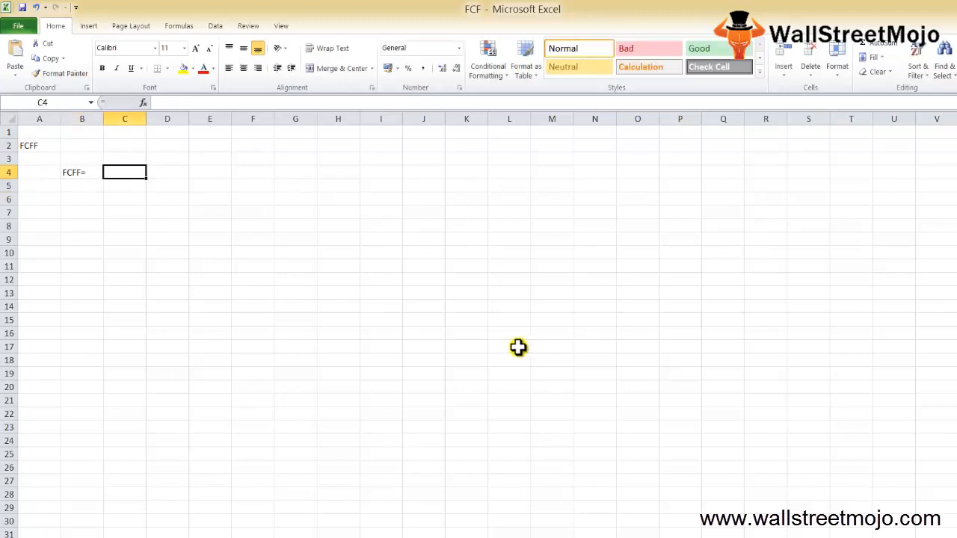
text(CFO)
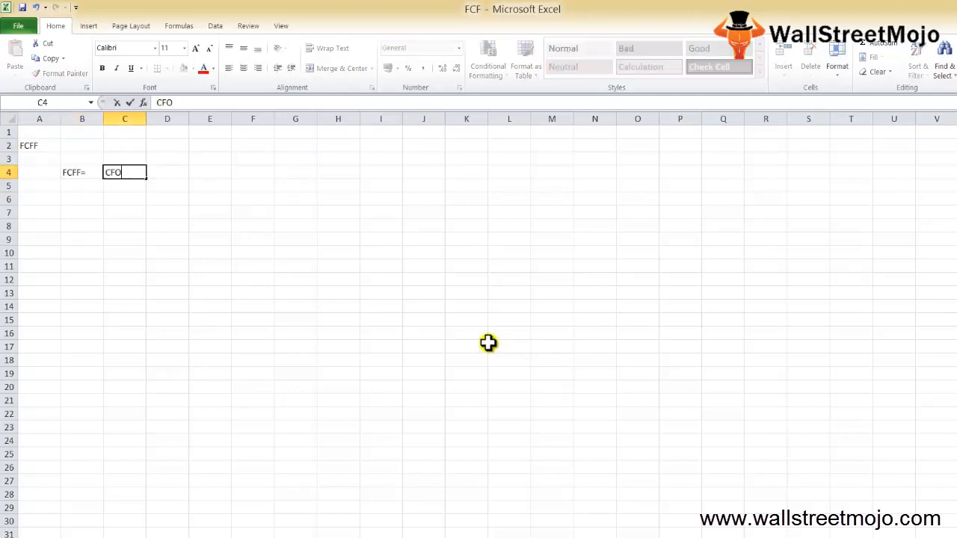
text(-CAPEX)
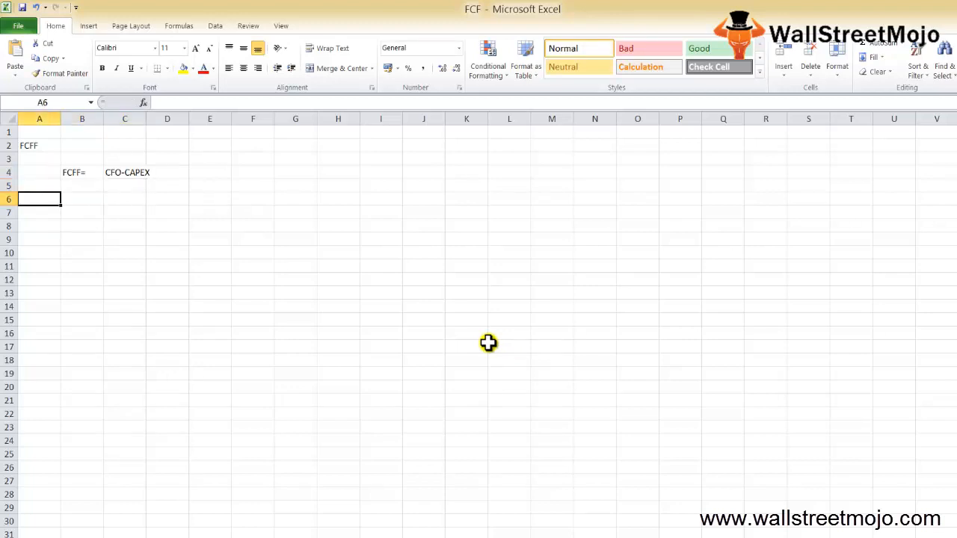
text(1)
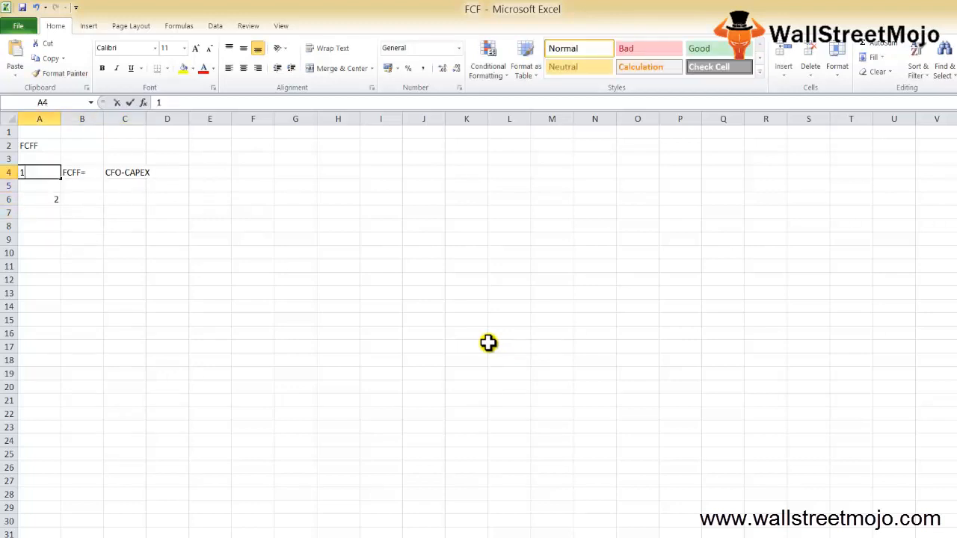
Add point 2 labelled 'FCFE=' in B6 below the first definition
click(80, 198)
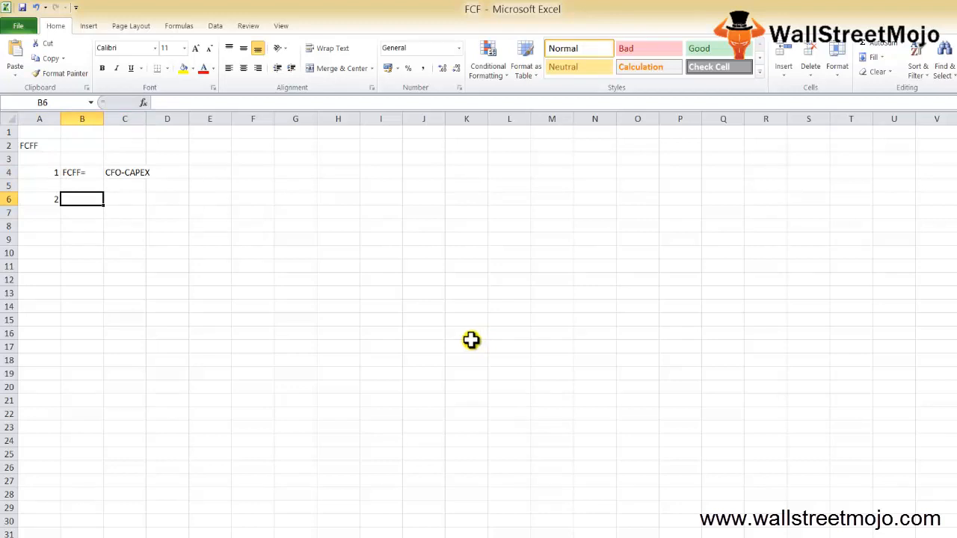
text(FCFE)
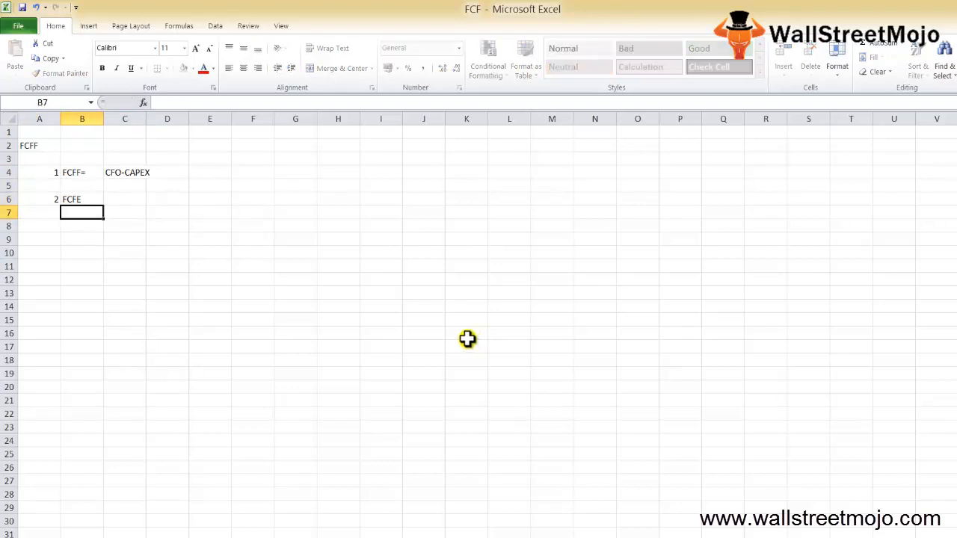
text(FCFE=)
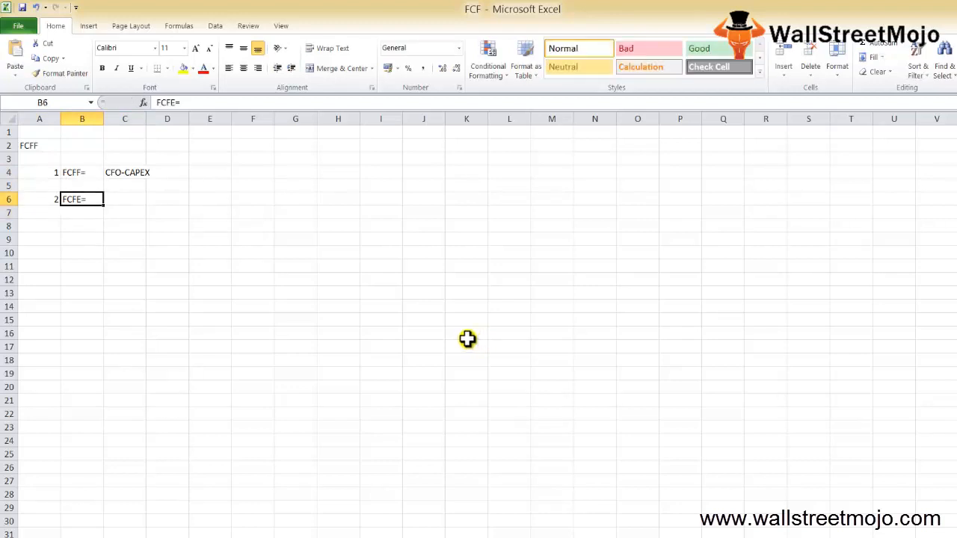
Describe FCFE as 'Levered FCF' in C6
click(124, 199)
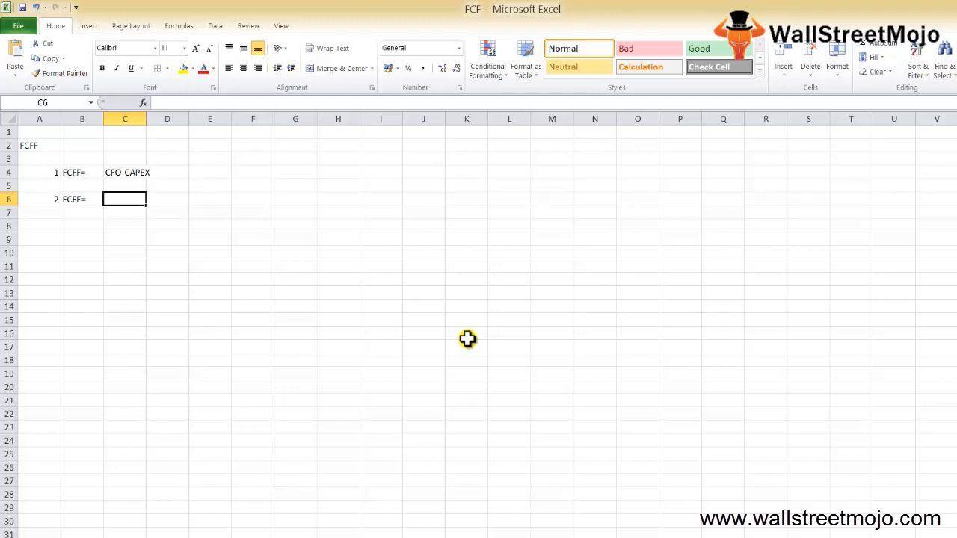
text(Levered)
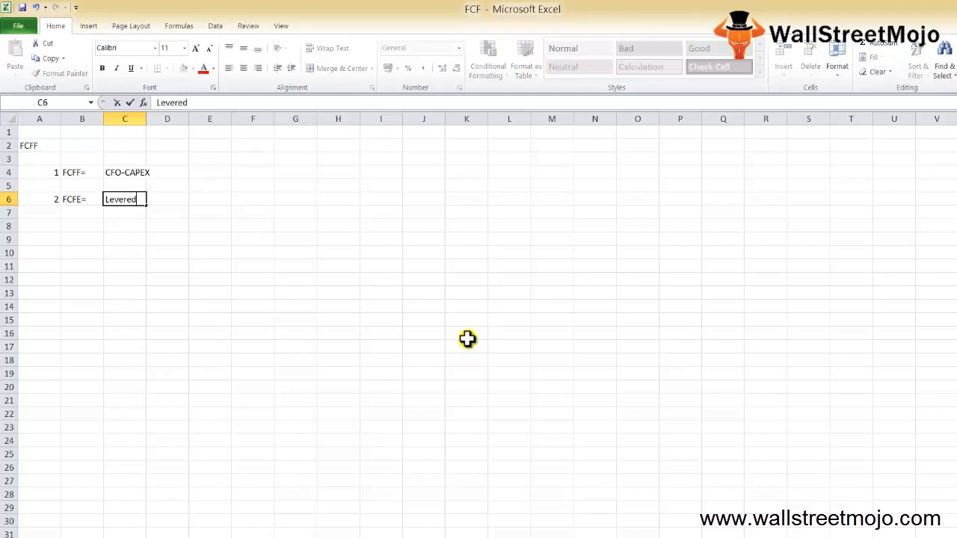
text(FCF)
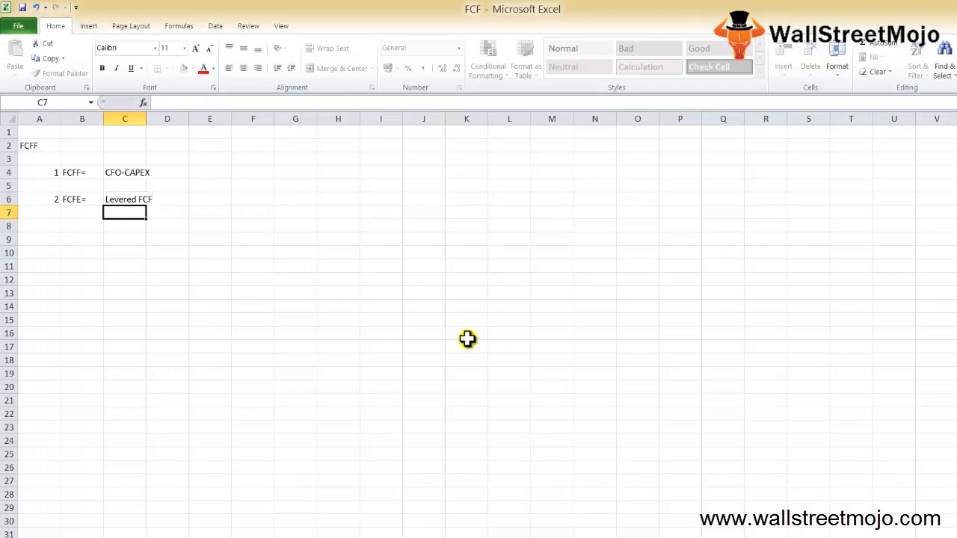
Begin the formula 'FCFE=FCFF+Net Debt-Int(post tax' in C9
text(FCFF)
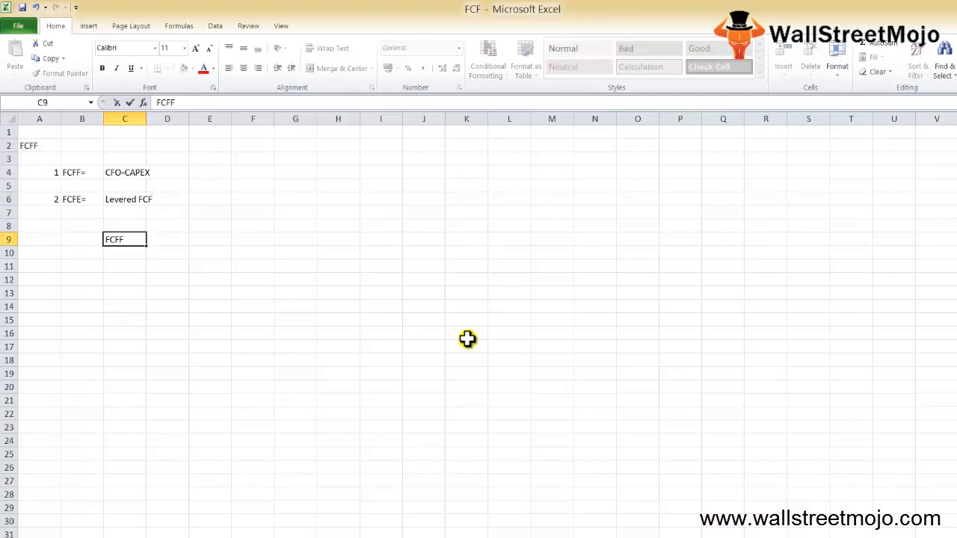
key(Backspace)
text(E=)
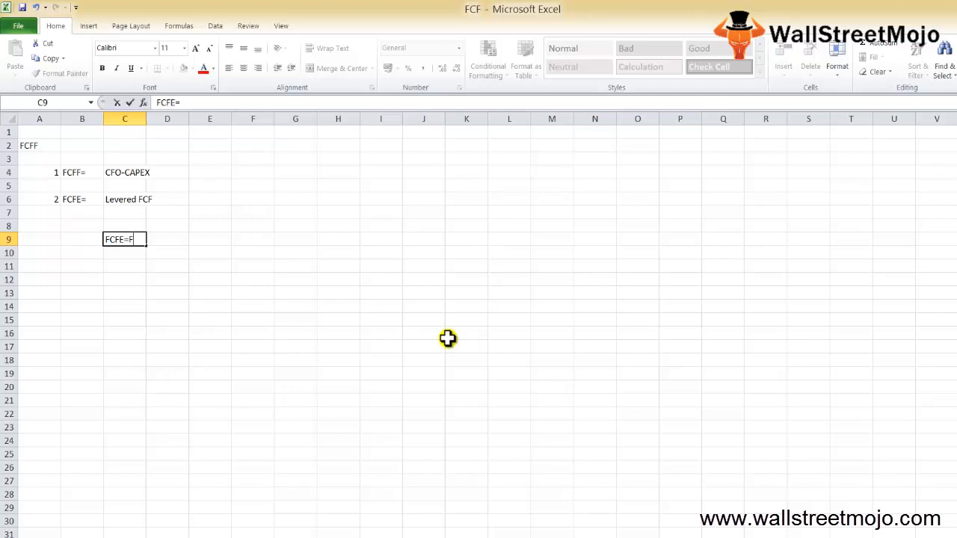
text(FCFF+Net Debt)
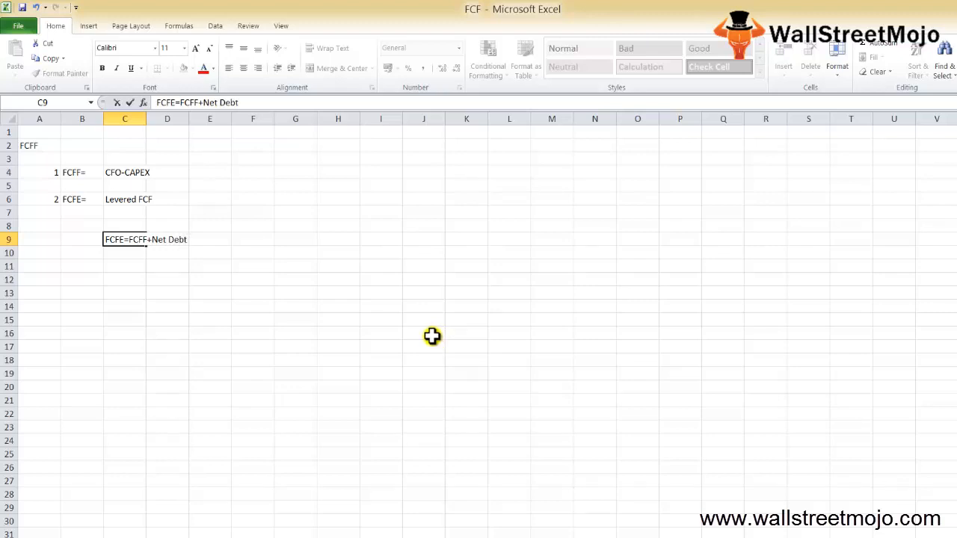
text(-Int)
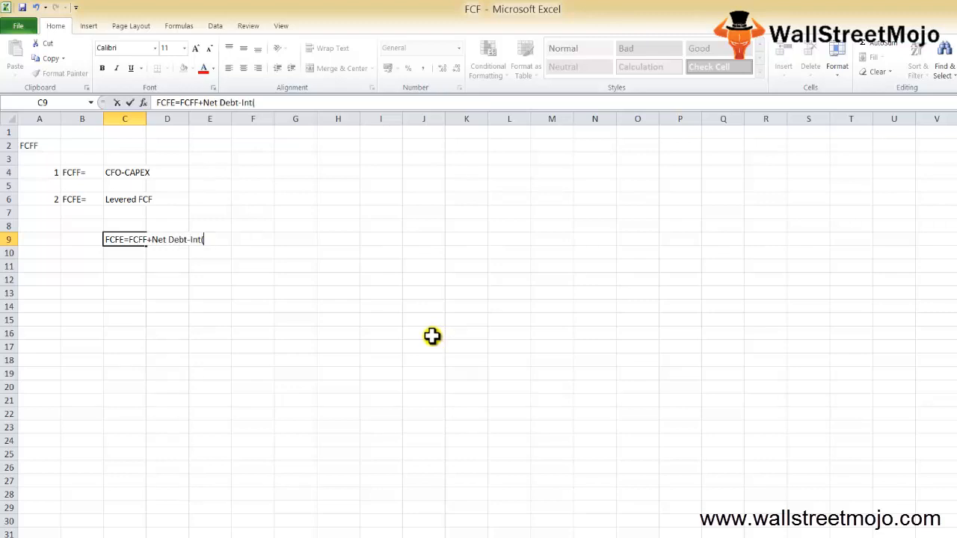
text((post ta)
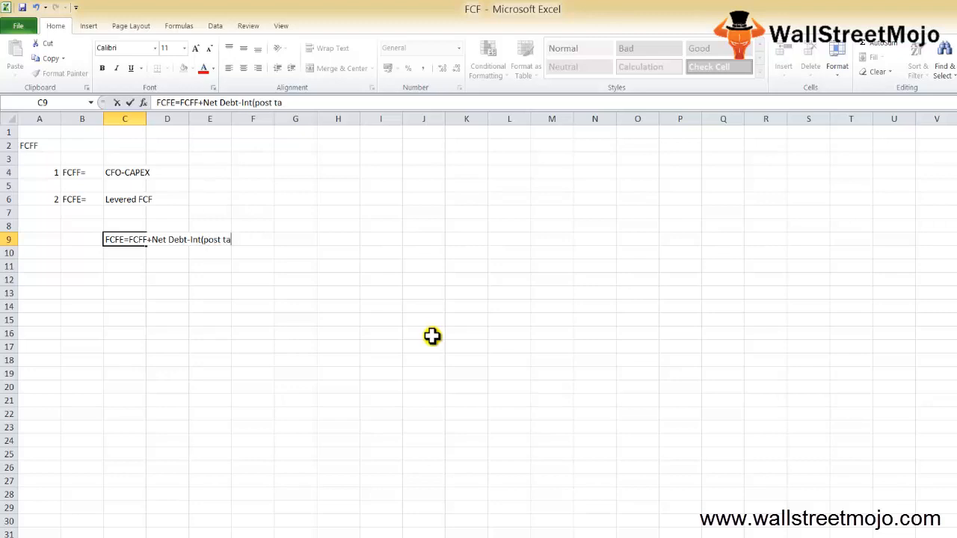